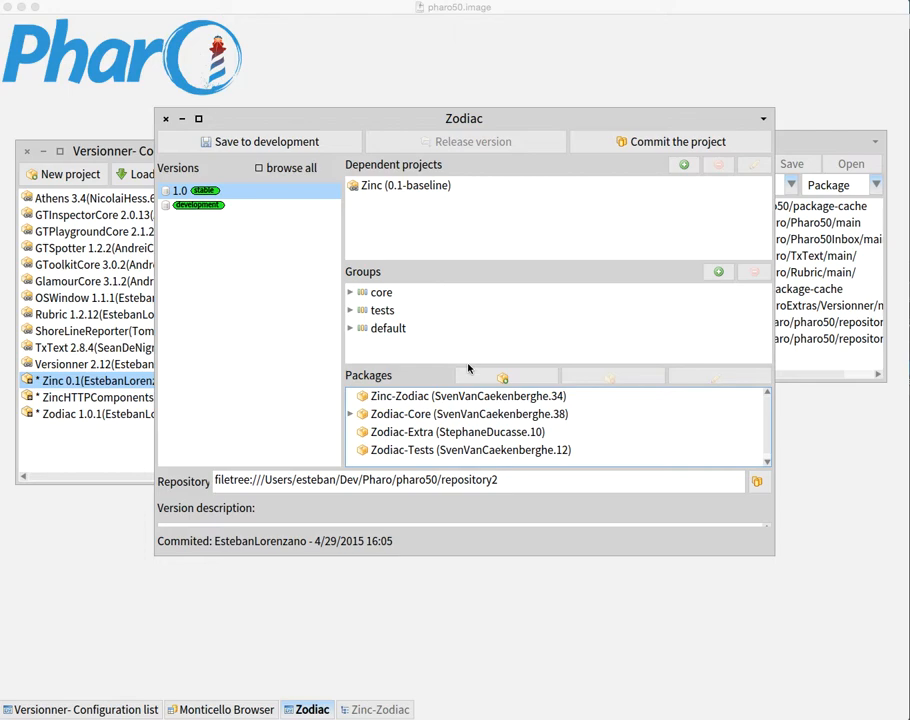
mouse_move(793, 161)
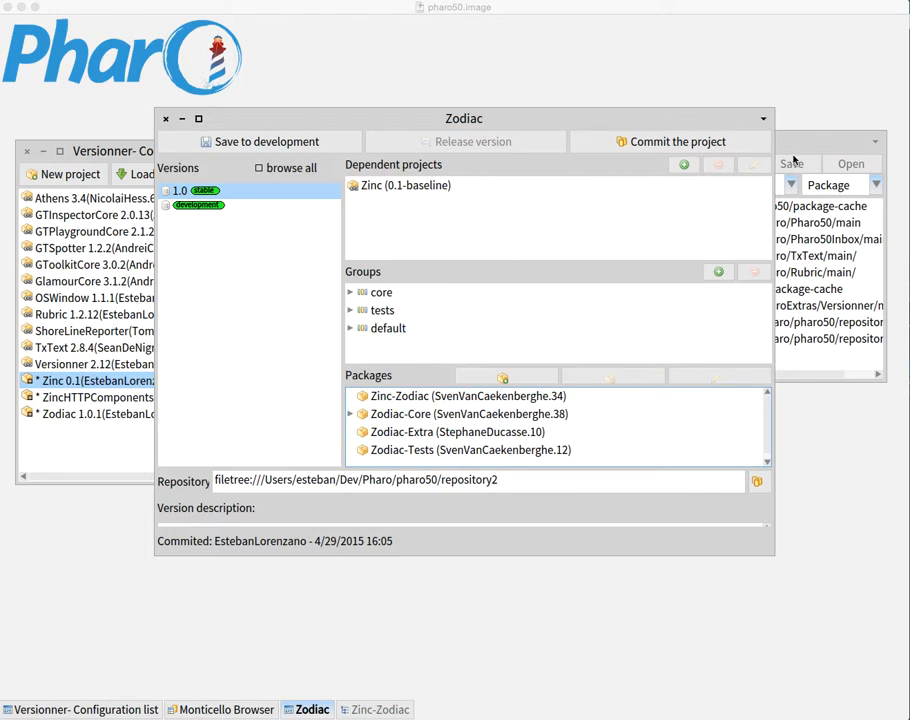
mouse_move(793, 152)
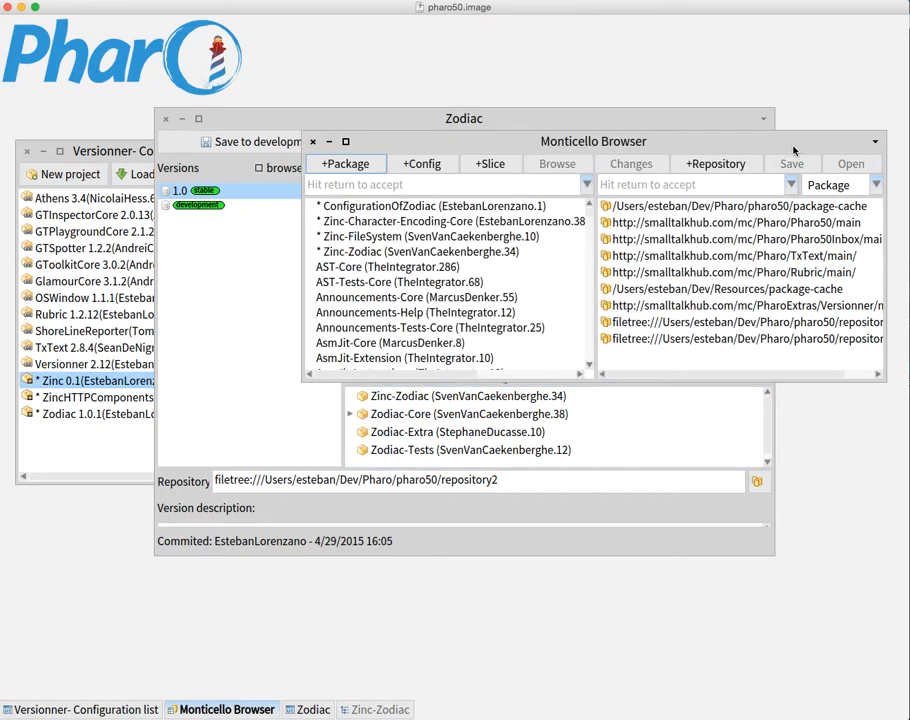
mouse_move(447, 221)
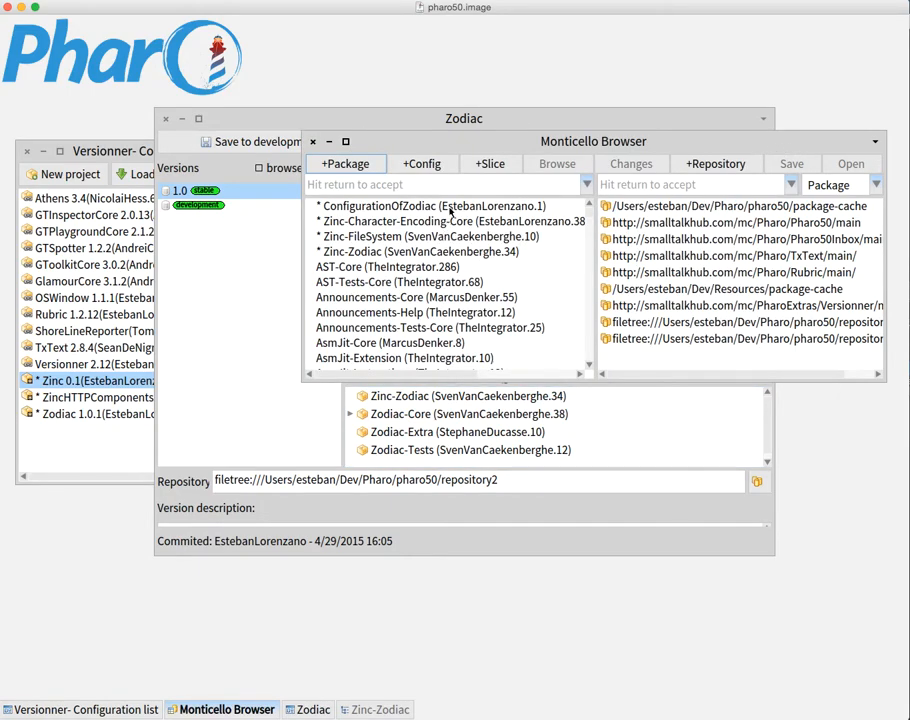
mouse_move(528, 198)
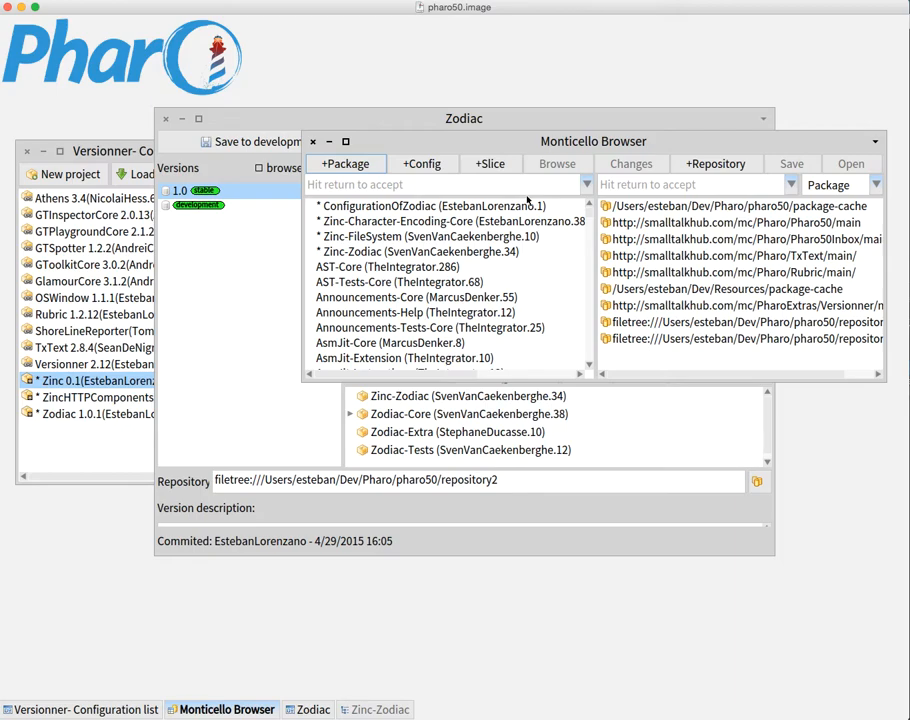
mouse_move(398, 236)
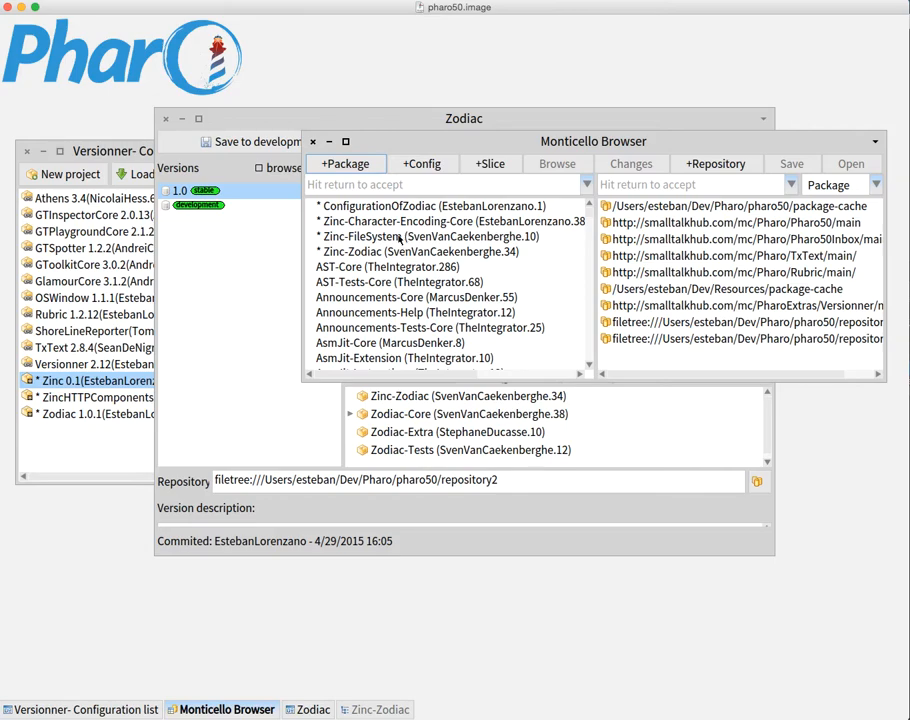
mouse_move(464, 266)
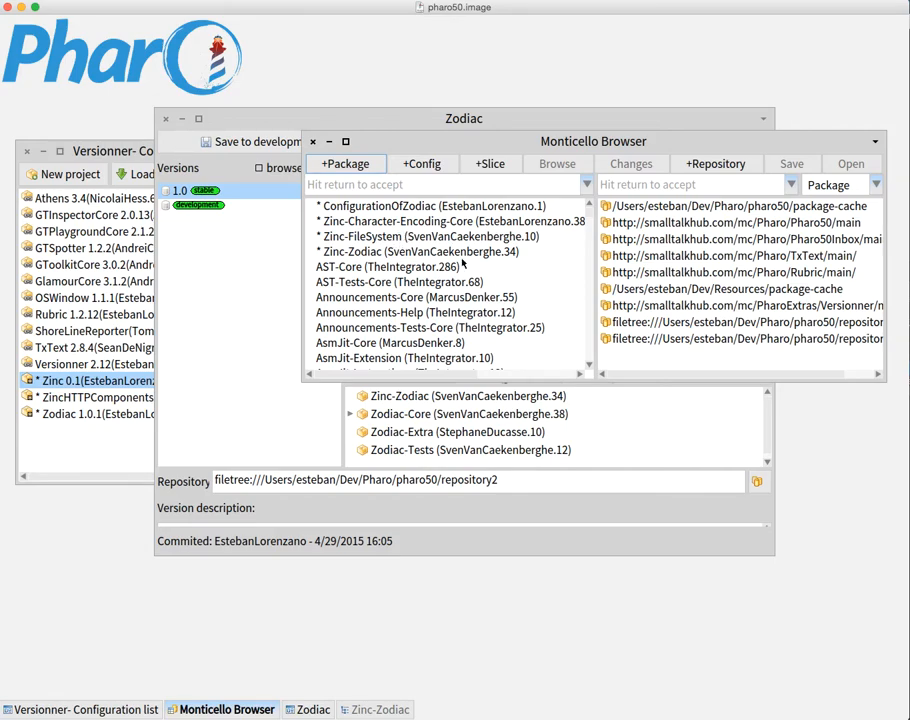
mouse_move(385, 252)
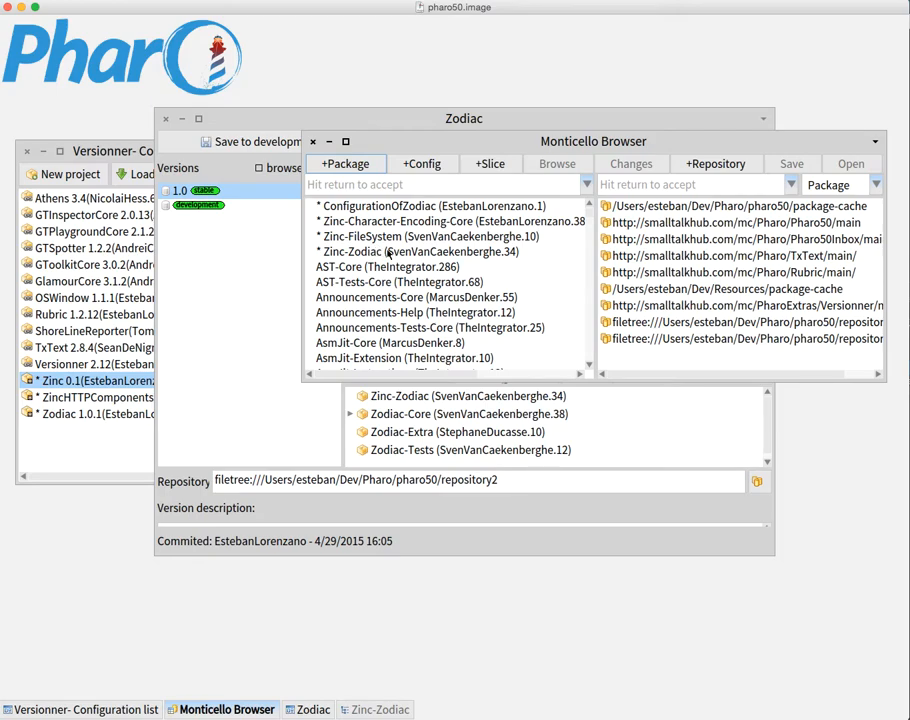
mouse_move(261, 221)
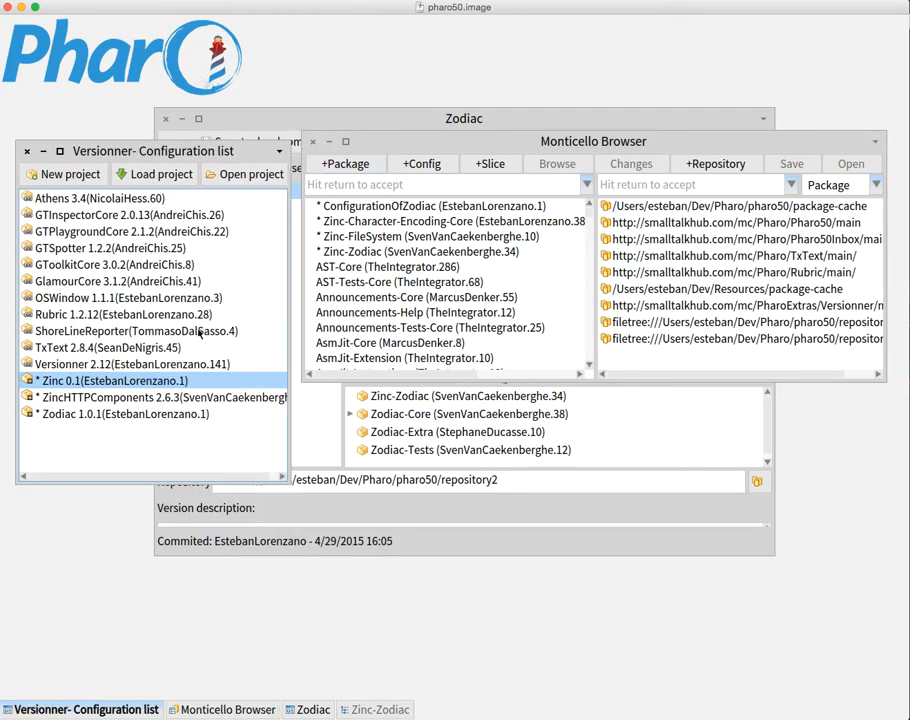
Select Zodiac 1.0.1 and show its patch, minor and major commit choices
click(120, 413)
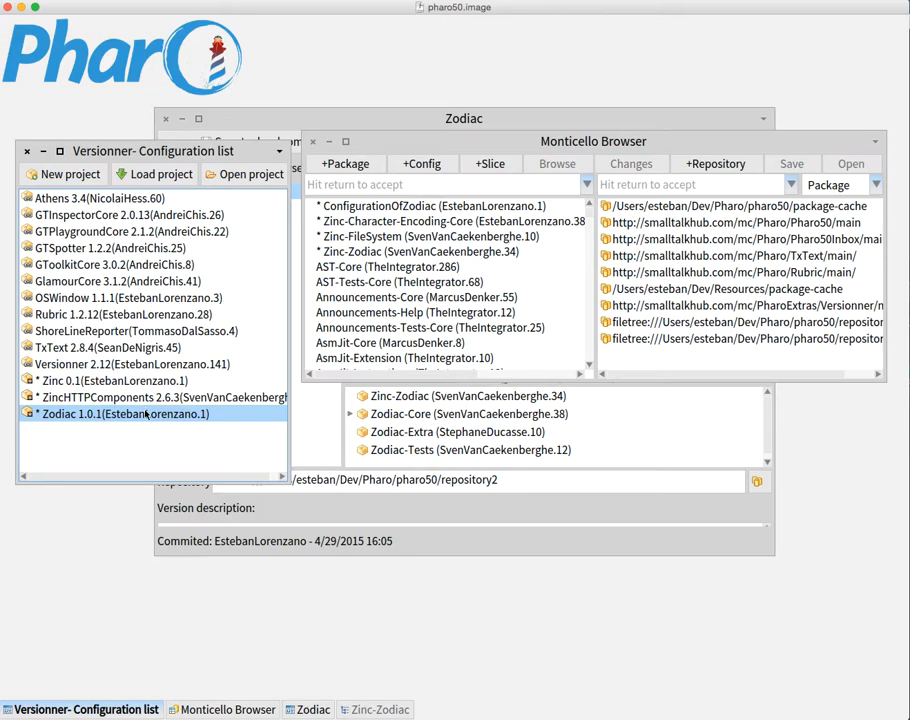
right_click(120, 413)
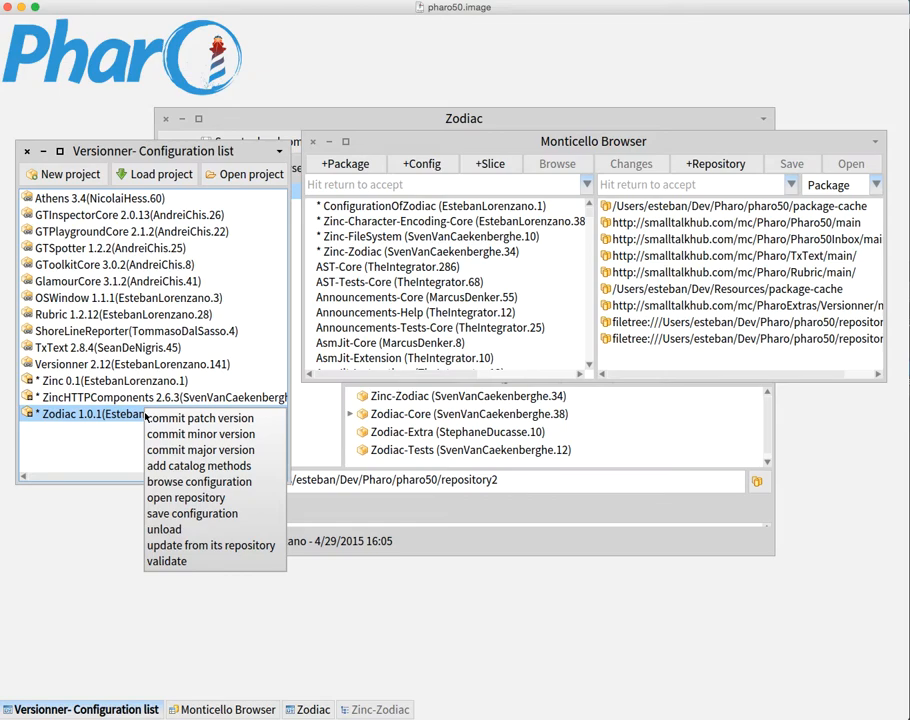
mouse_move(221, 433)
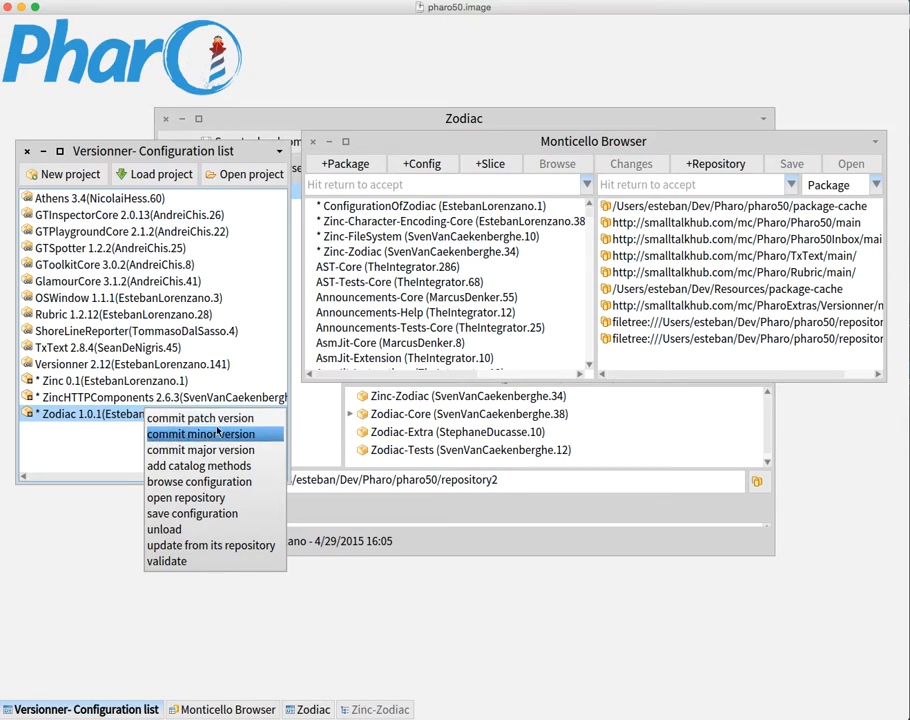
mouse_move(210, 432)
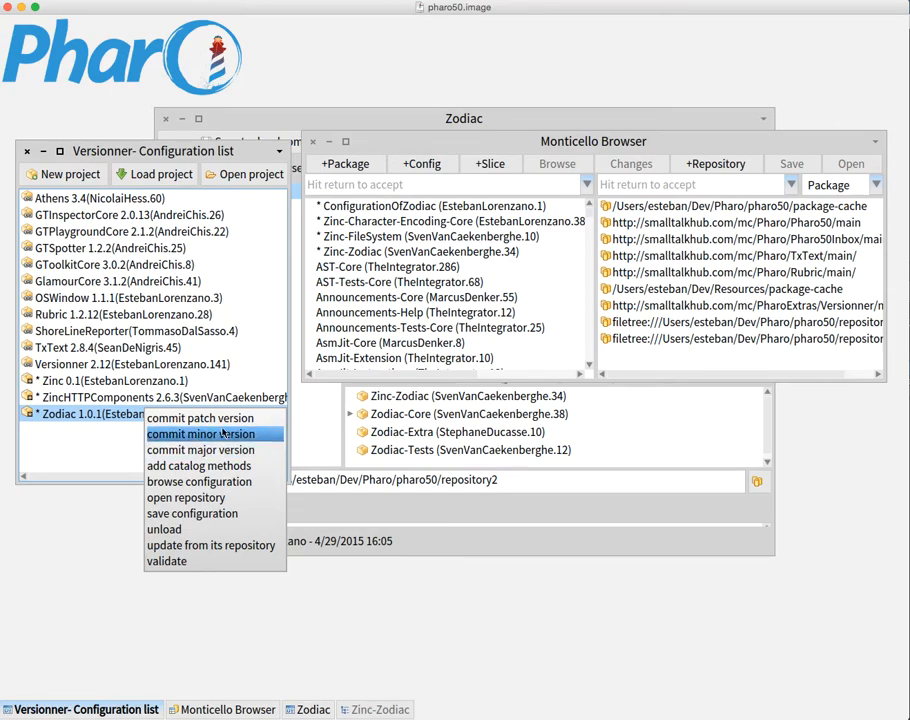
mouse_move(200, 417)
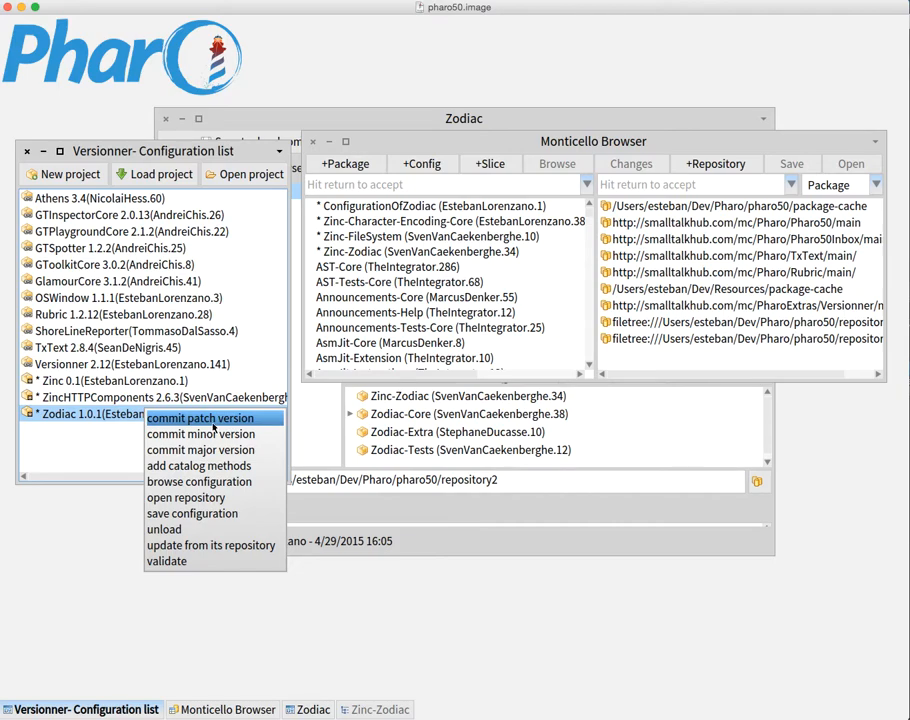
mouse_move(205, 434)
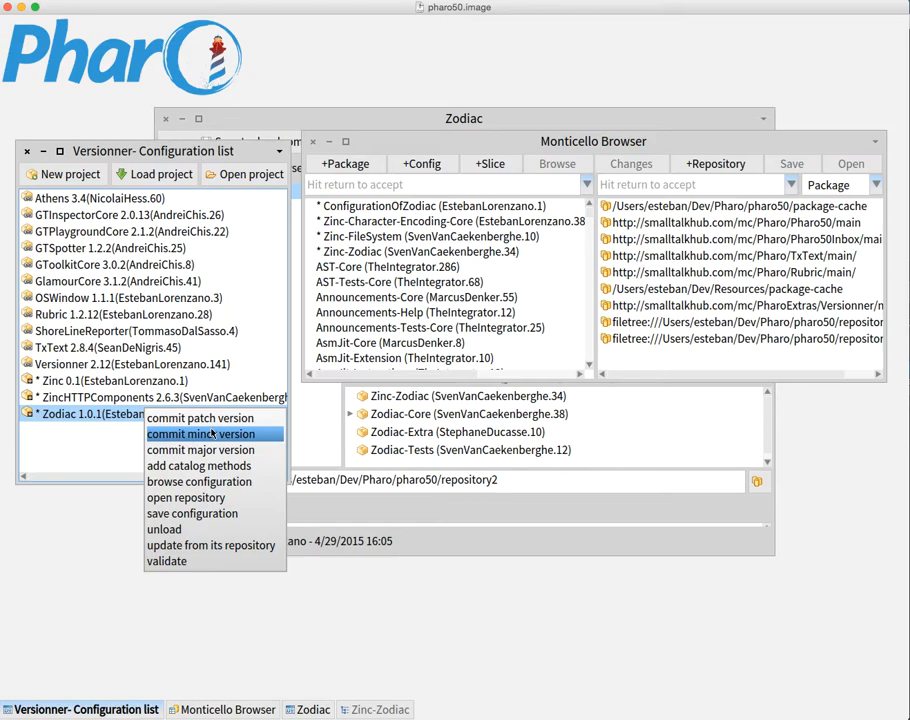
mouse_move(200, 417)
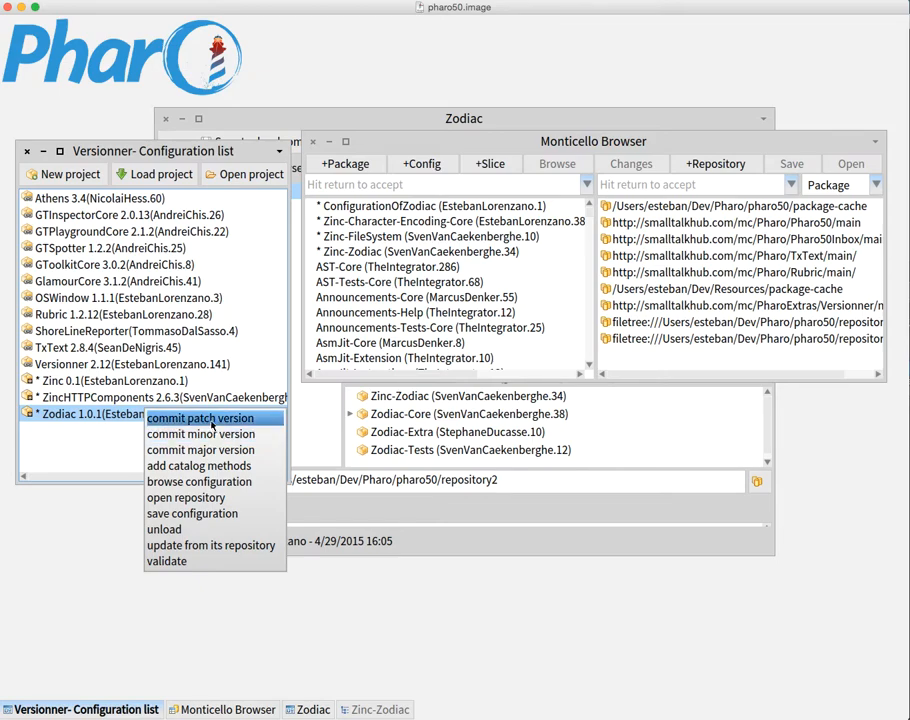
Start a patch commit of ConfigurationOfZodiac and move its dialog up and right
click(200, 418)
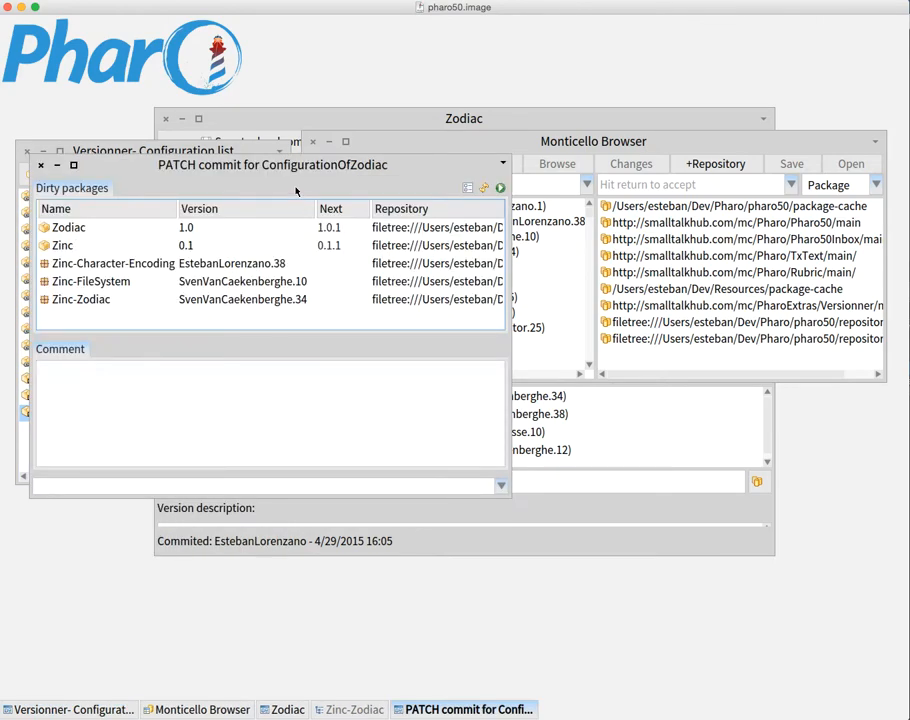
drag(272, 165, 434, 90)
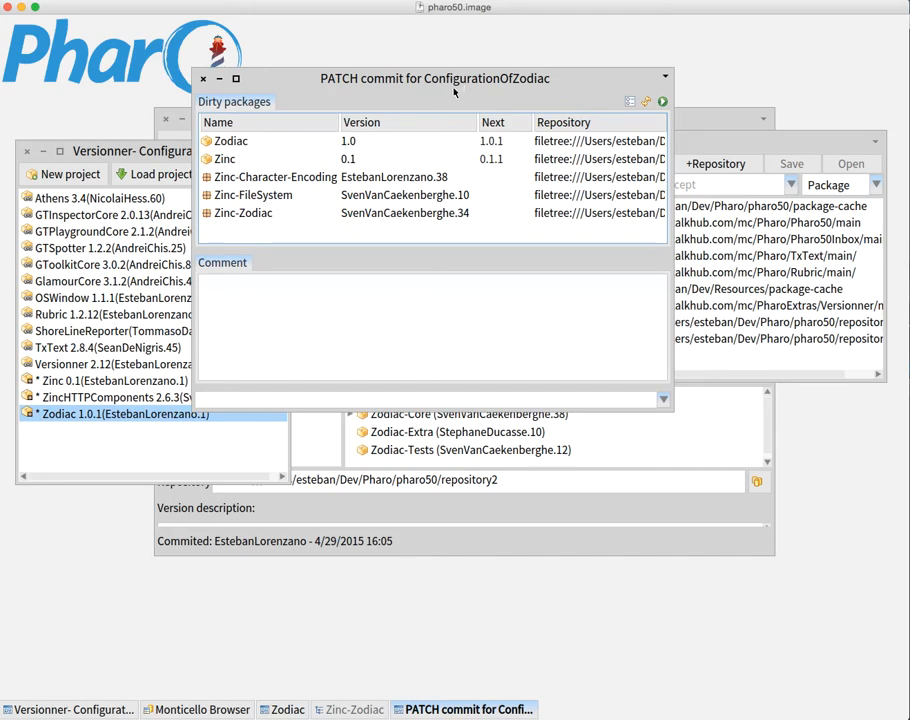
mouse_move(465, 281)
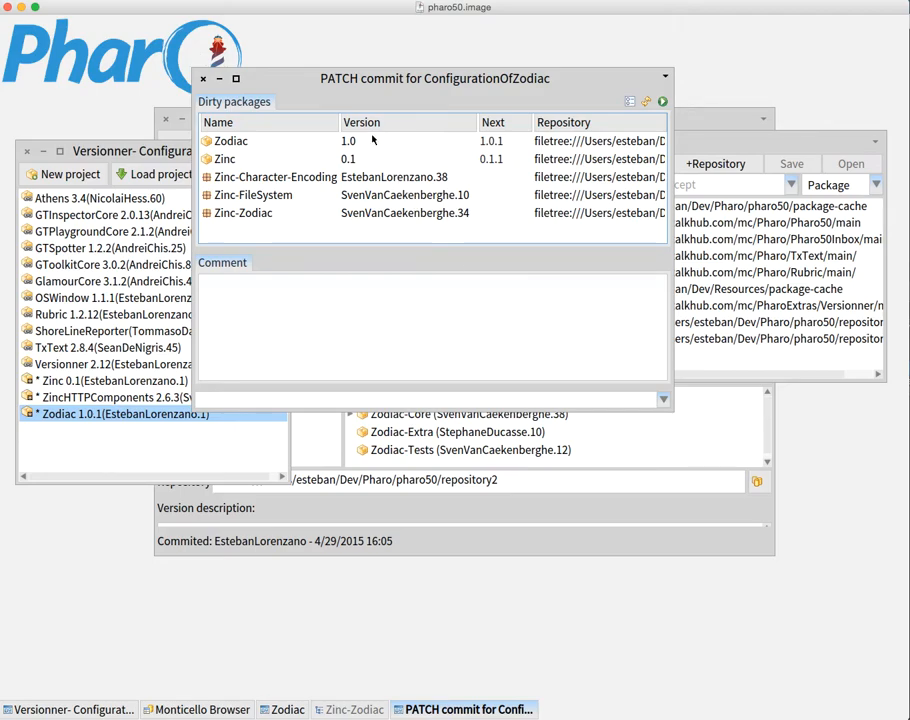
mouse_move(470, 143)
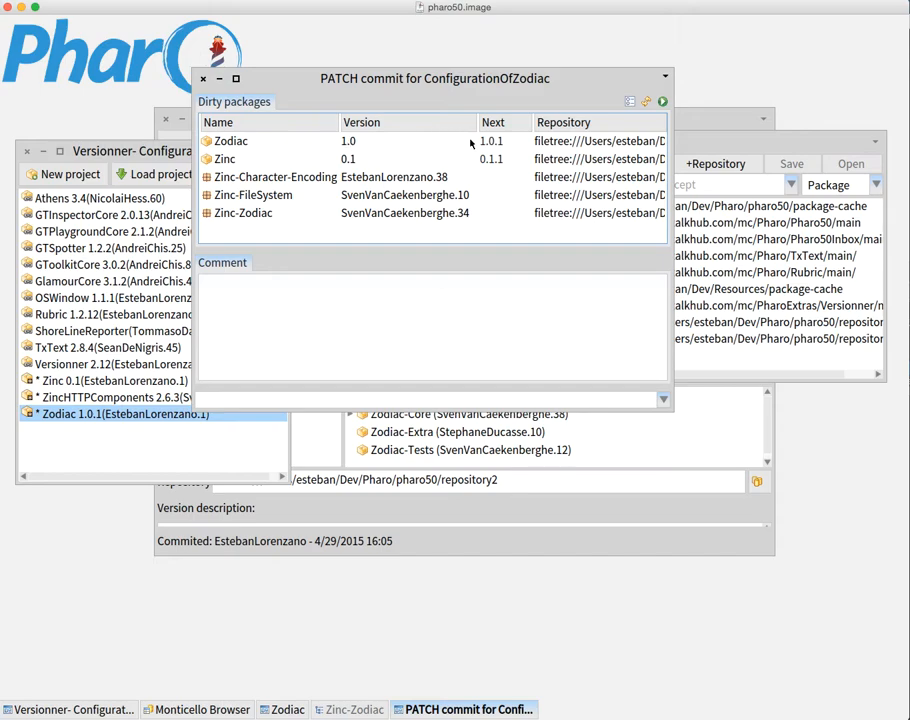
mouse_move(496, 147)
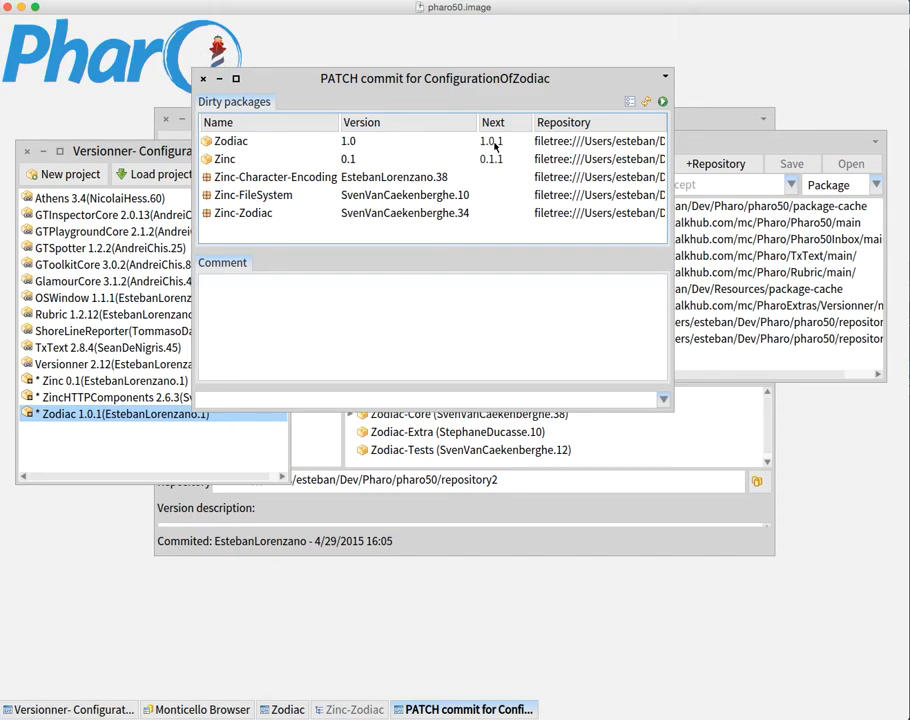
mouse_move(450, 148)
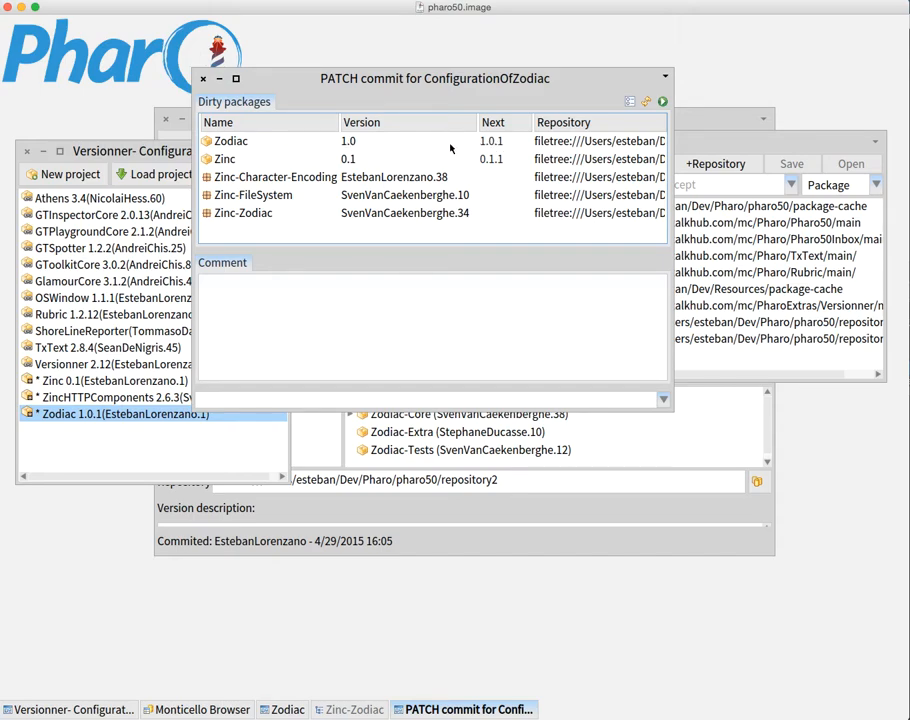
mouse_move(407, 177)
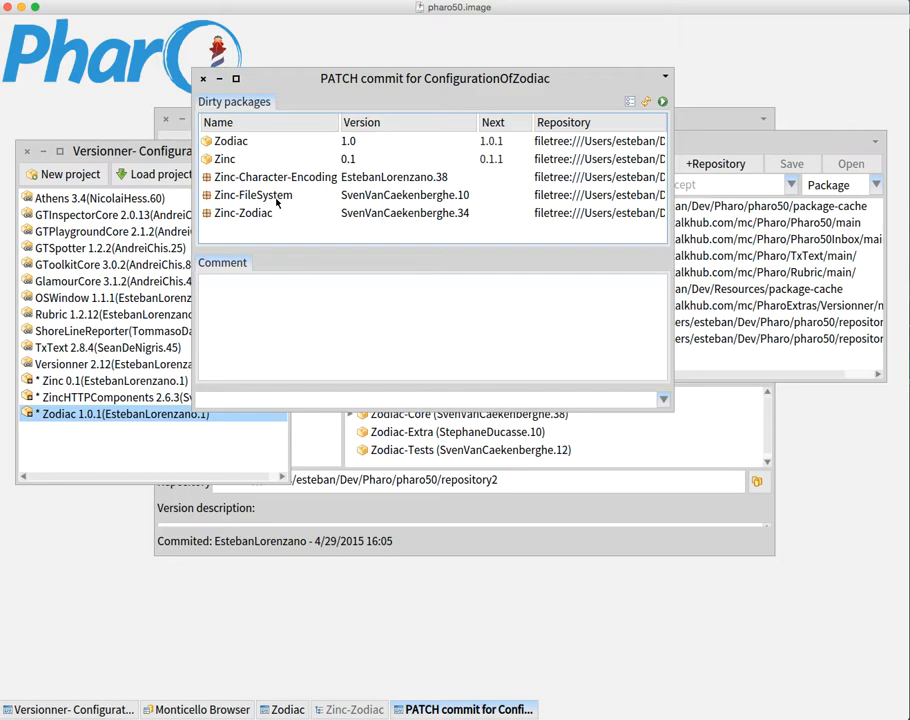
mouse_move(397, 163)
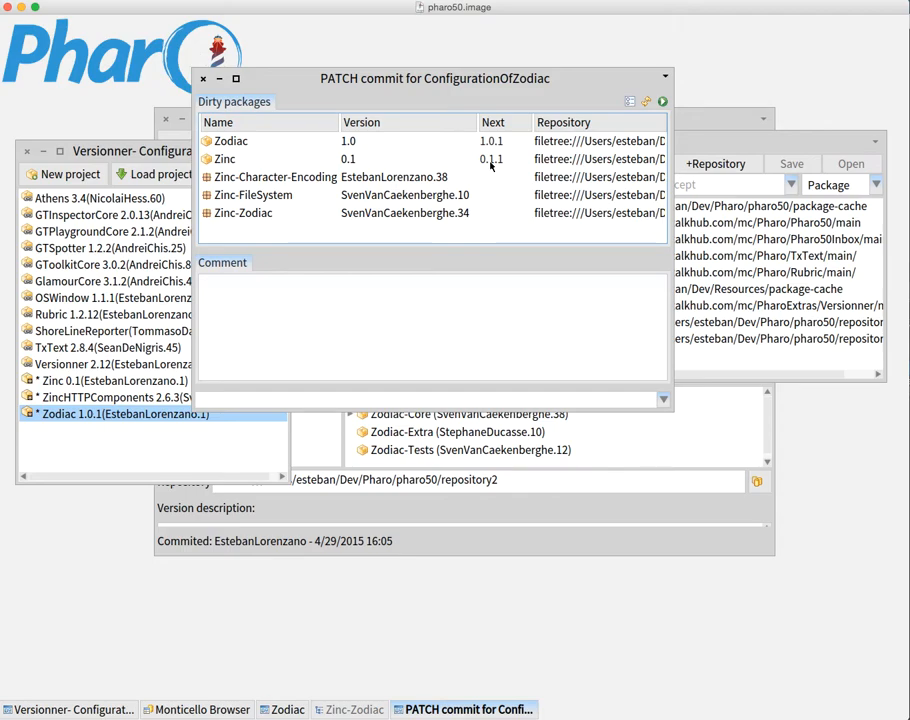
mouse_move(485, 165)
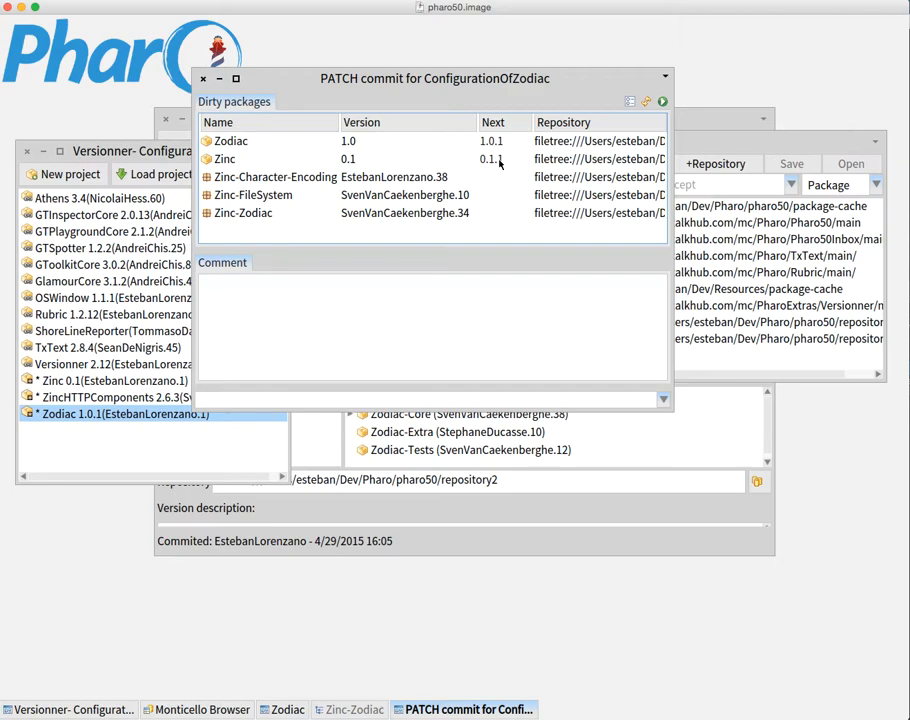
mouse_move(497, 209)
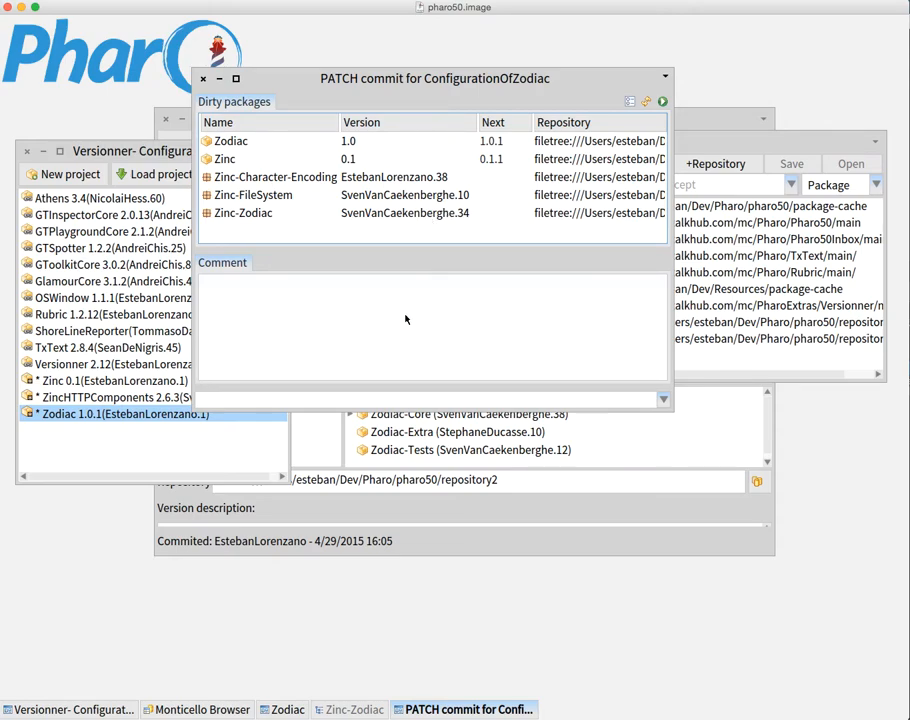
mouse_move(424, 332)
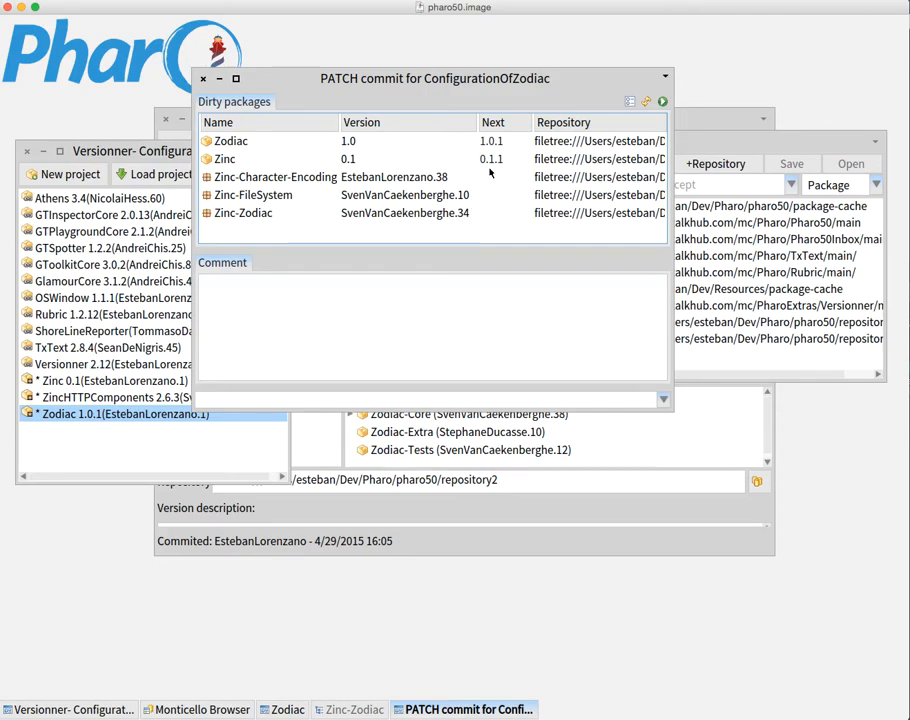
Change Zinc's next version to 0.2 and widen the commit window to show full paths
click(493, 159)
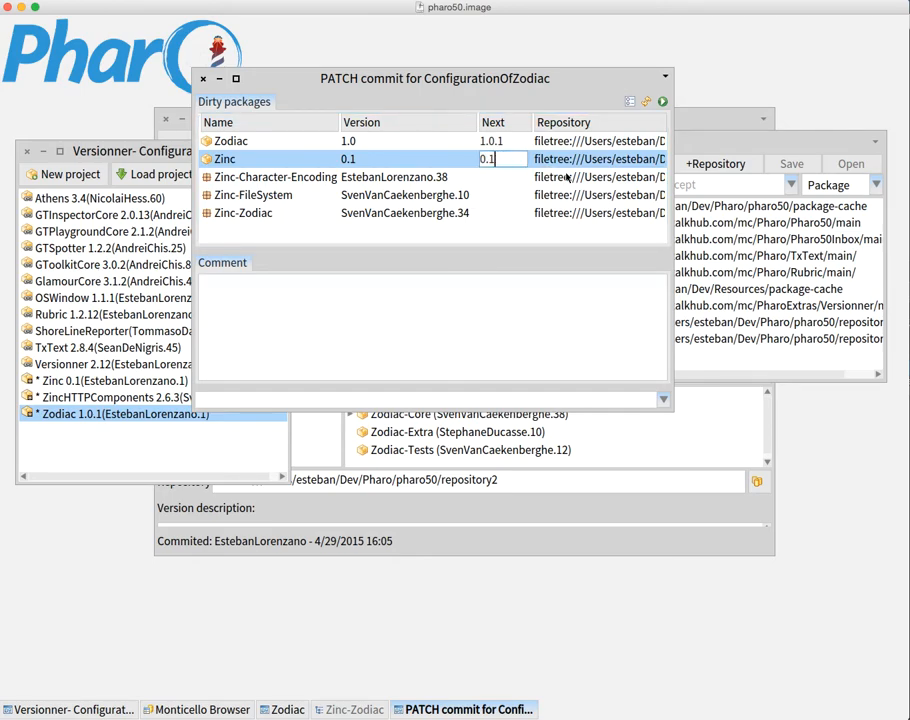
text(0.2)
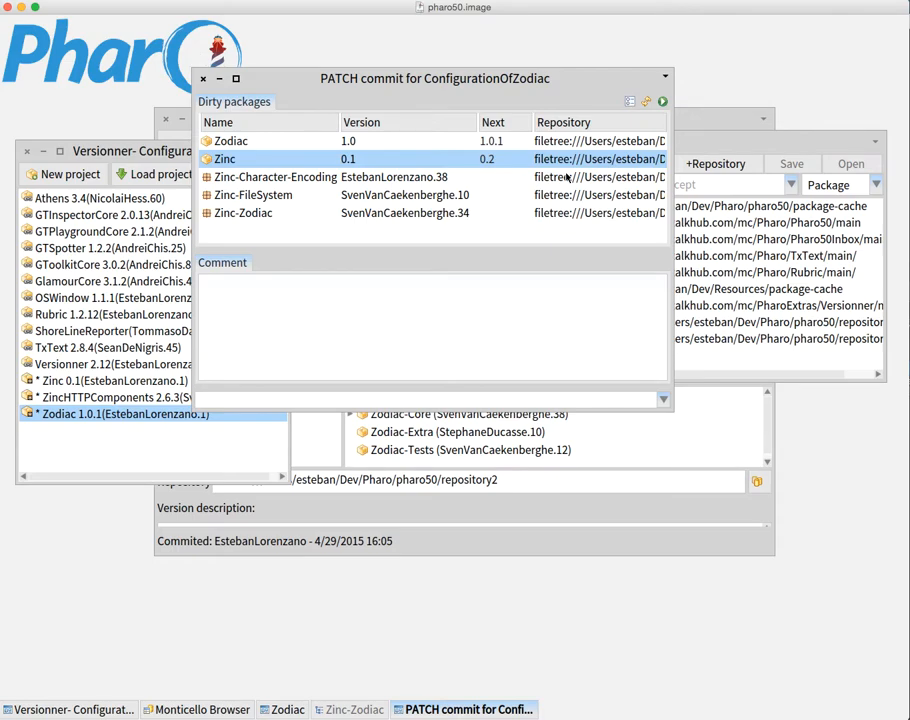
drag(434, 78, 317, 81)
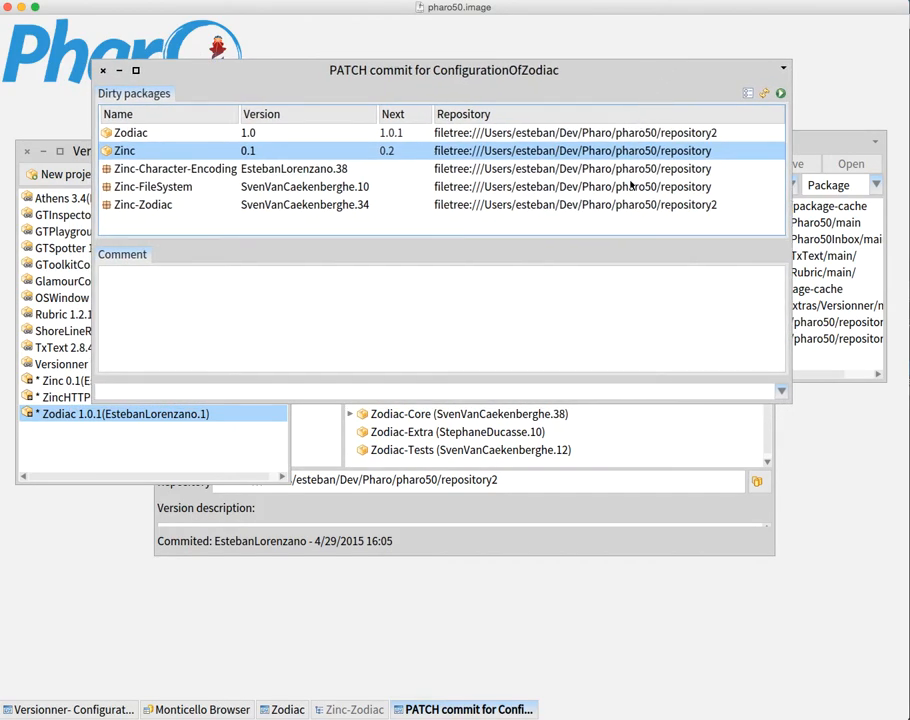
mouse_move(575, 368)
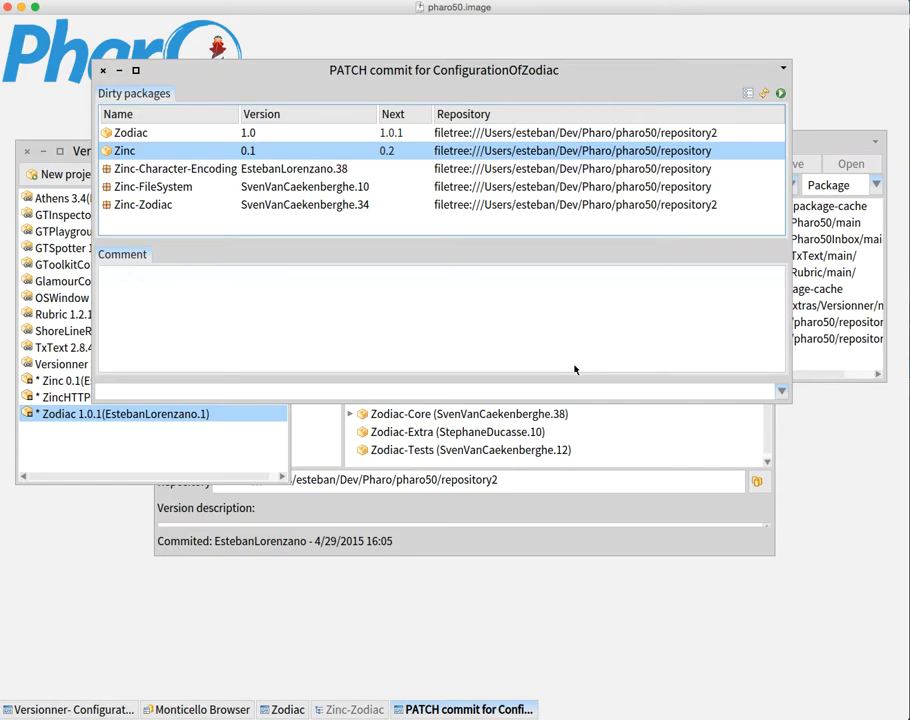
mouse_move(597, 311)
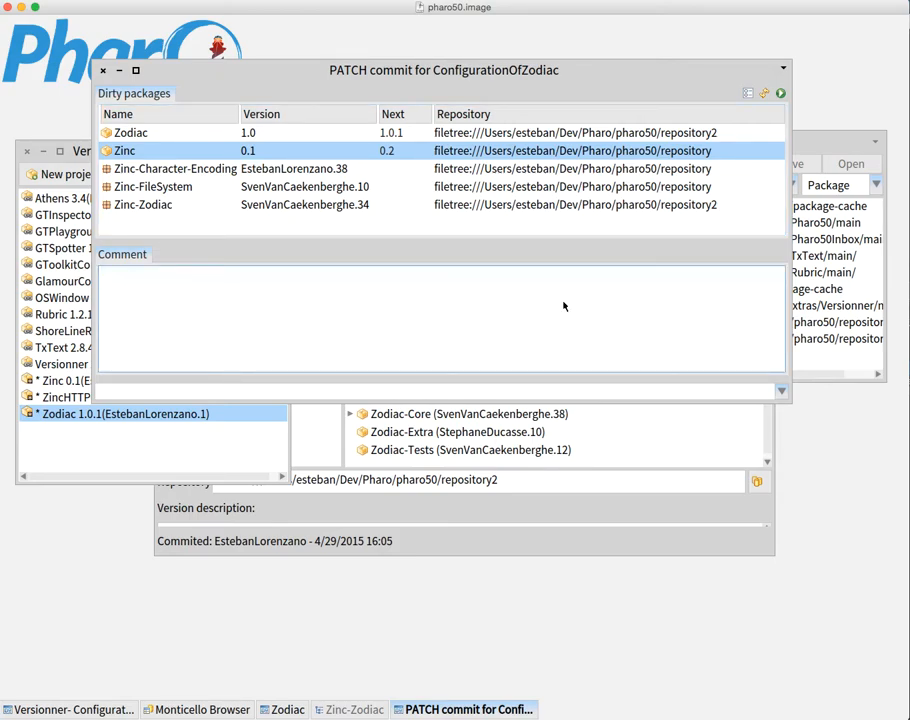
Enter 'test for tutorial' as the commit comment, correcting the typo
text(test)
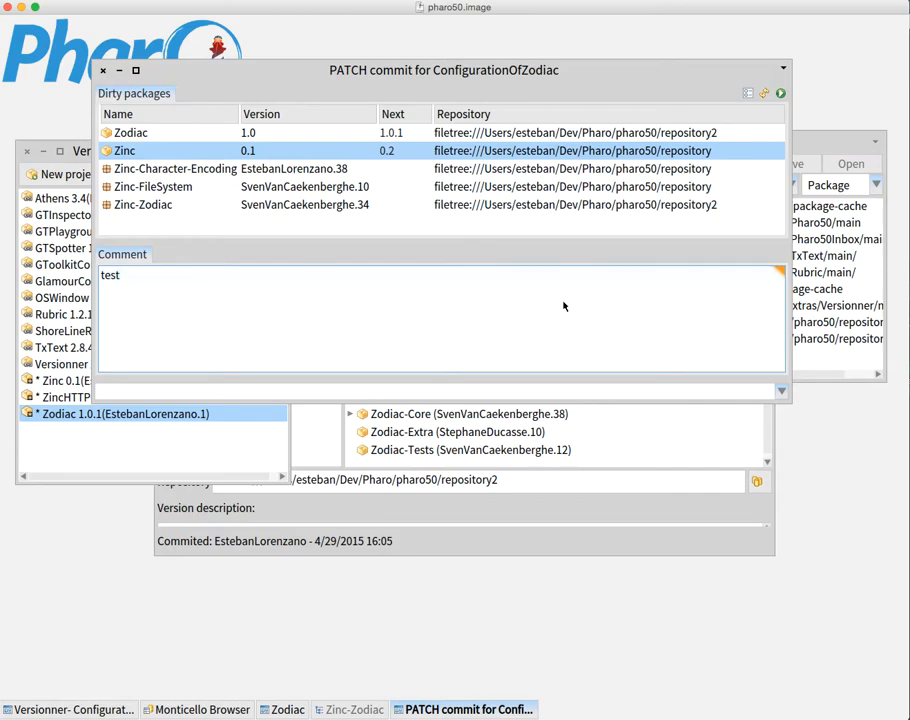
text(fpor)
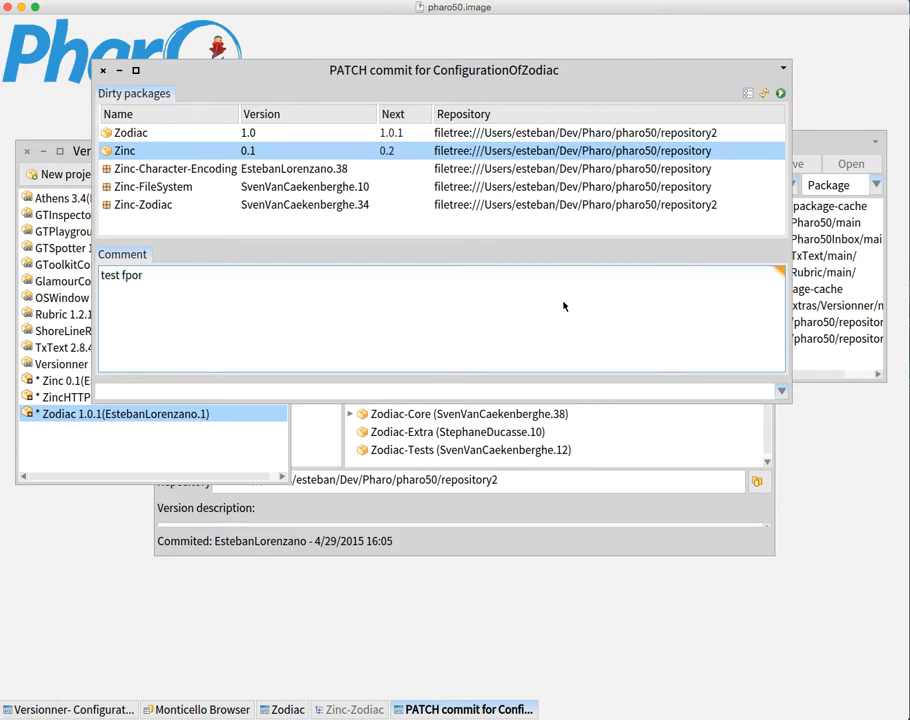
key(BackSpace)
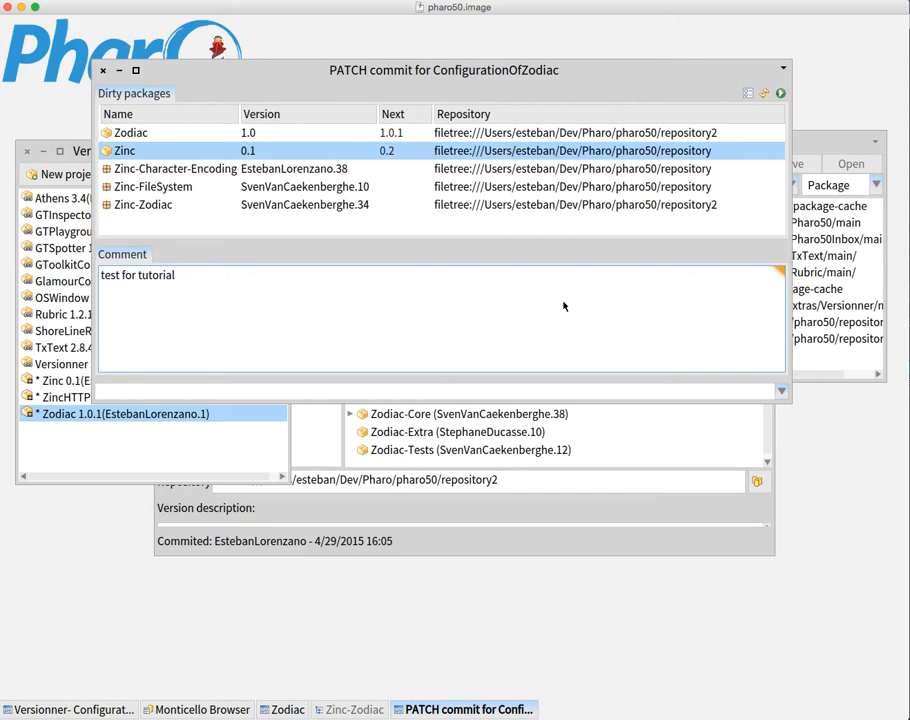
mouse_move(620, 249)
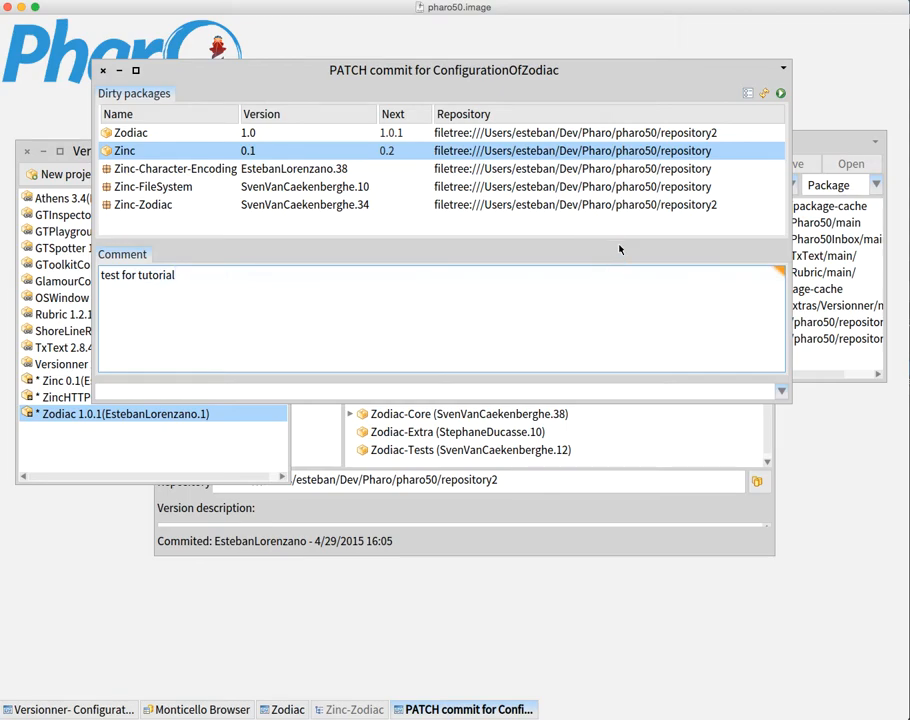
Commit ConfigurationOfZodiac-EstebanLorenzano.2, move its version window aside, and raise the commit dialog
click(778, 92)
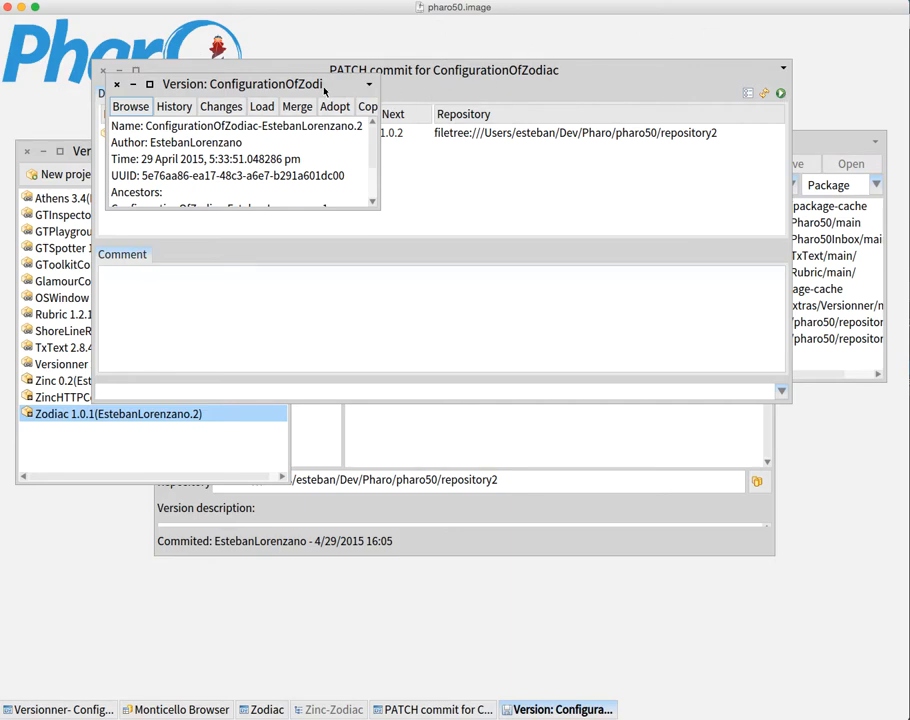
drag(242, 83, 180, 50)
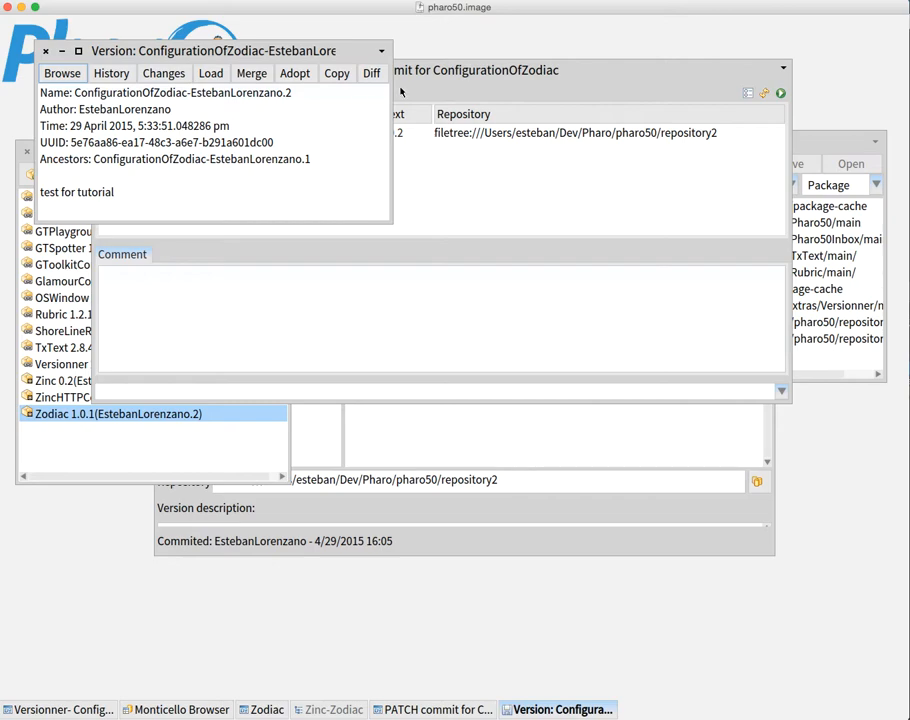
click(430, 709)
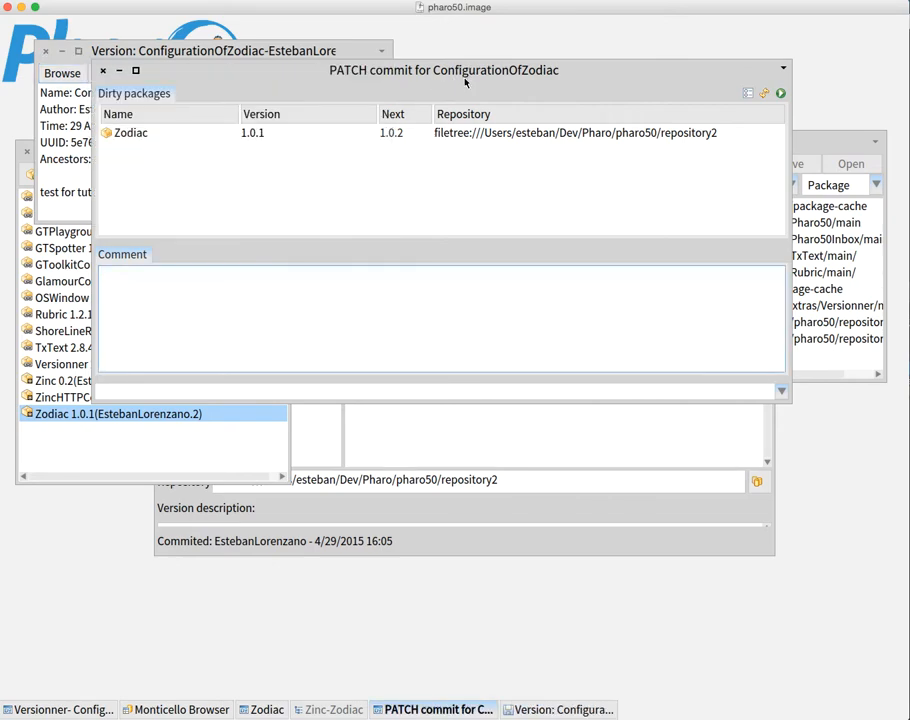
mouse_move(310, 133)
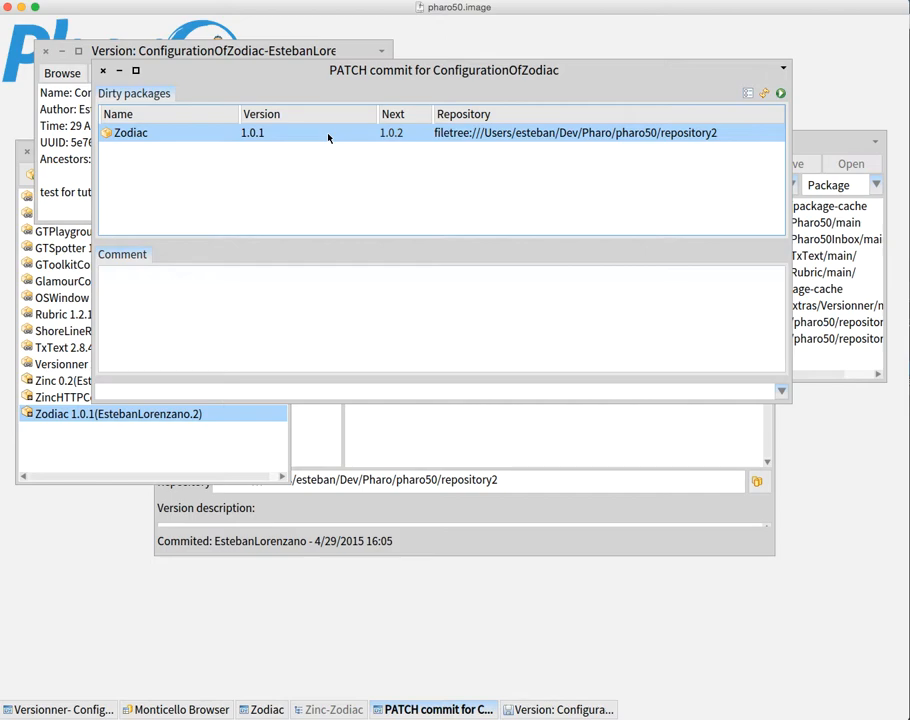
mouse_move(412, 88)
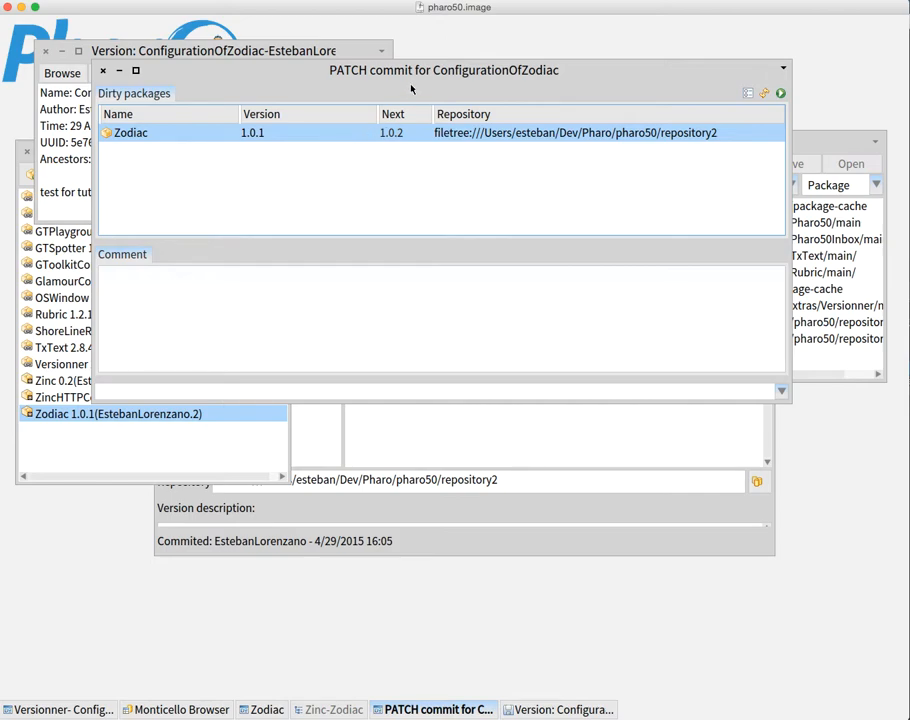
mouse_move(808, 148)
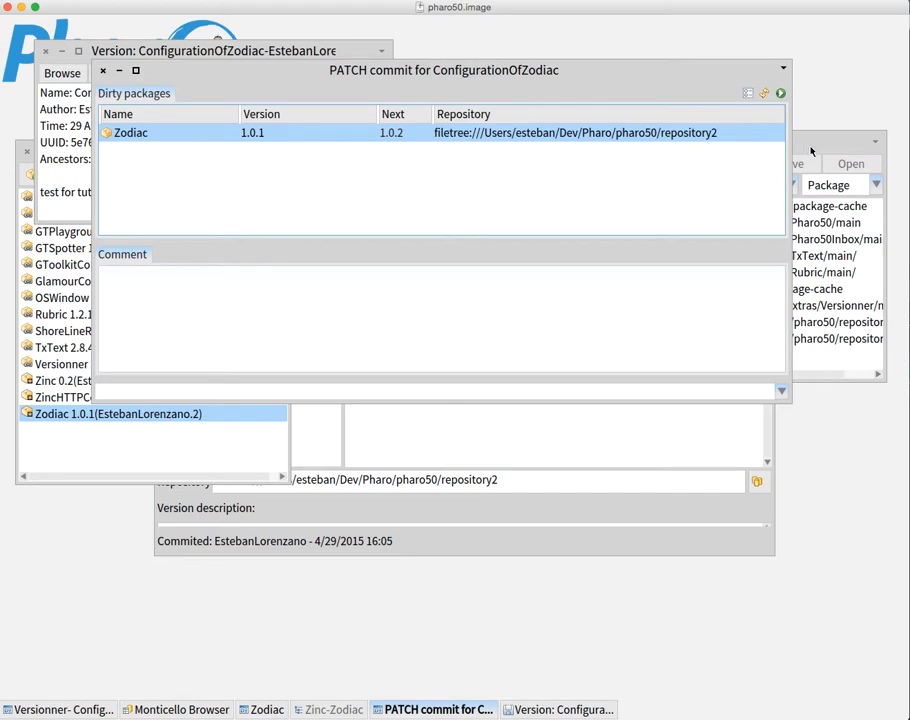
mouse_move(440, 295)
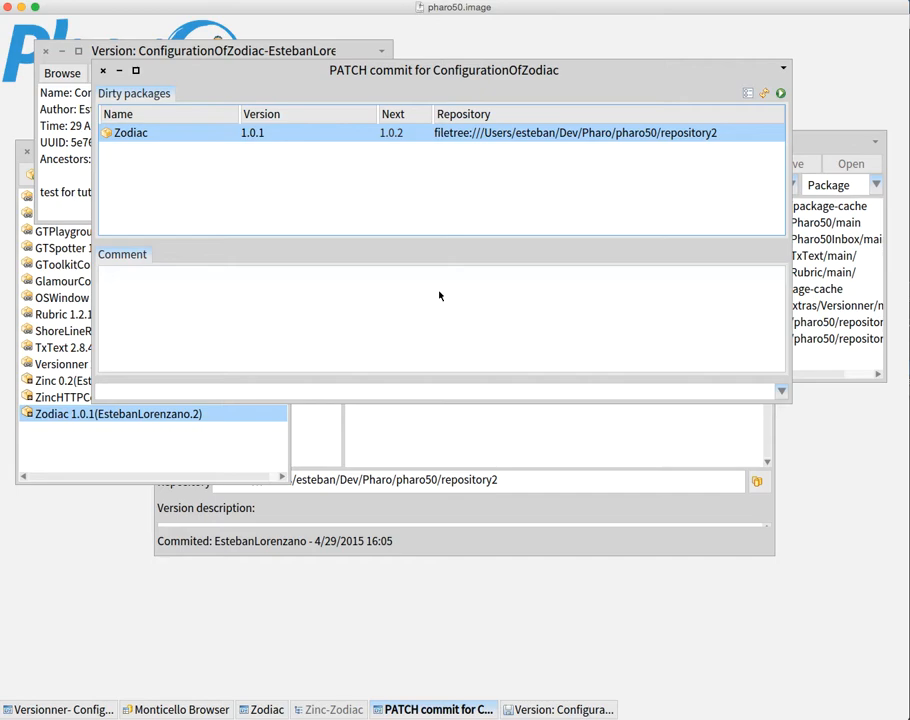
mouse_move(425, 292)
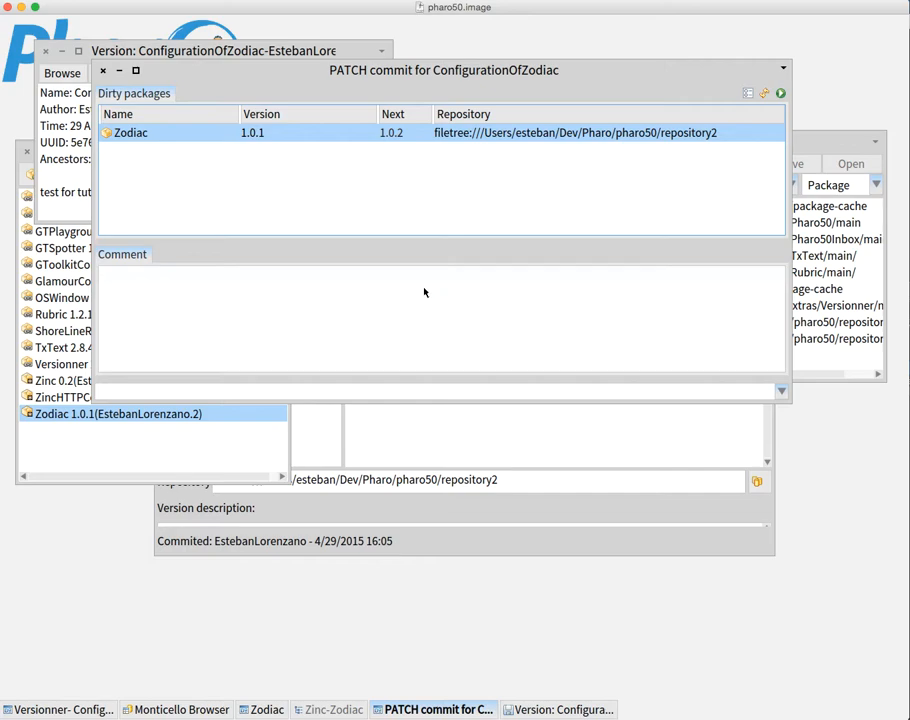
mouse_move(329, 708)
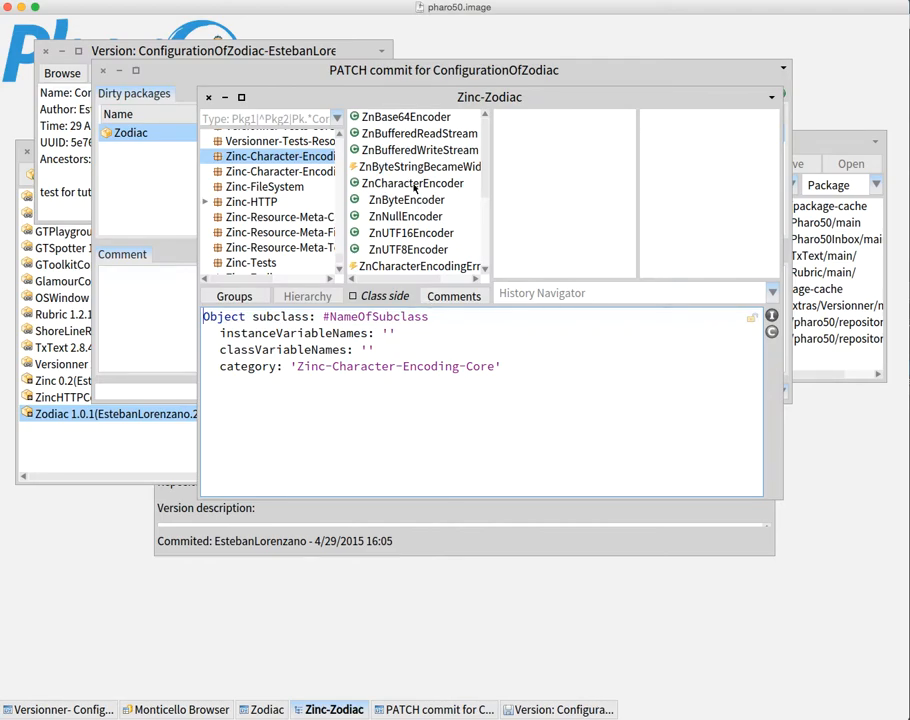
Add and save a dummy1 method in ZnCharacterEncoder and ZnSecureServer
click(413, 183)
text(dummy1)
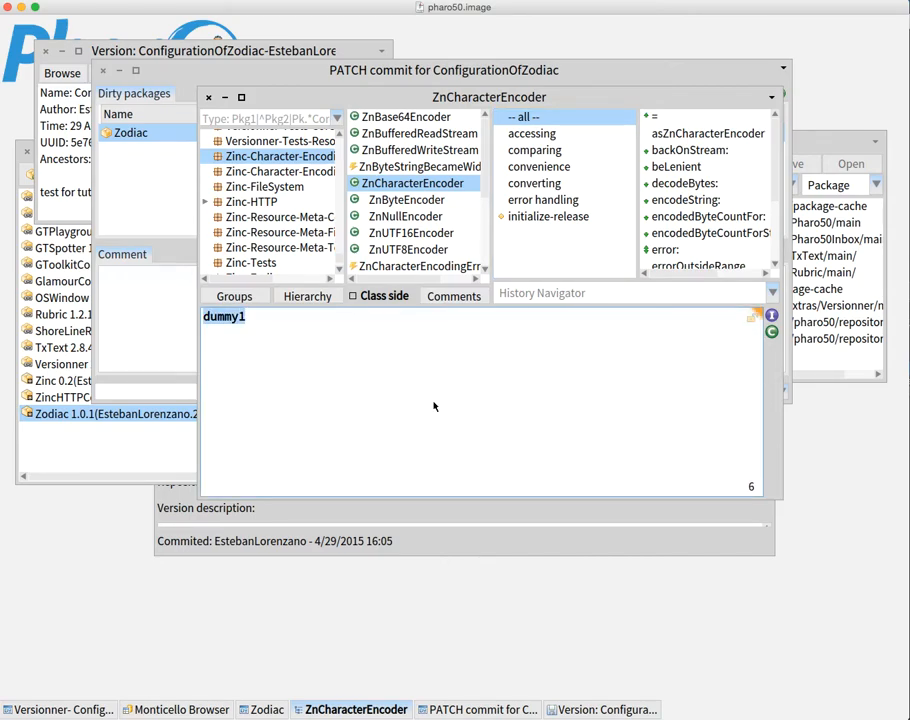
click(672, 199)
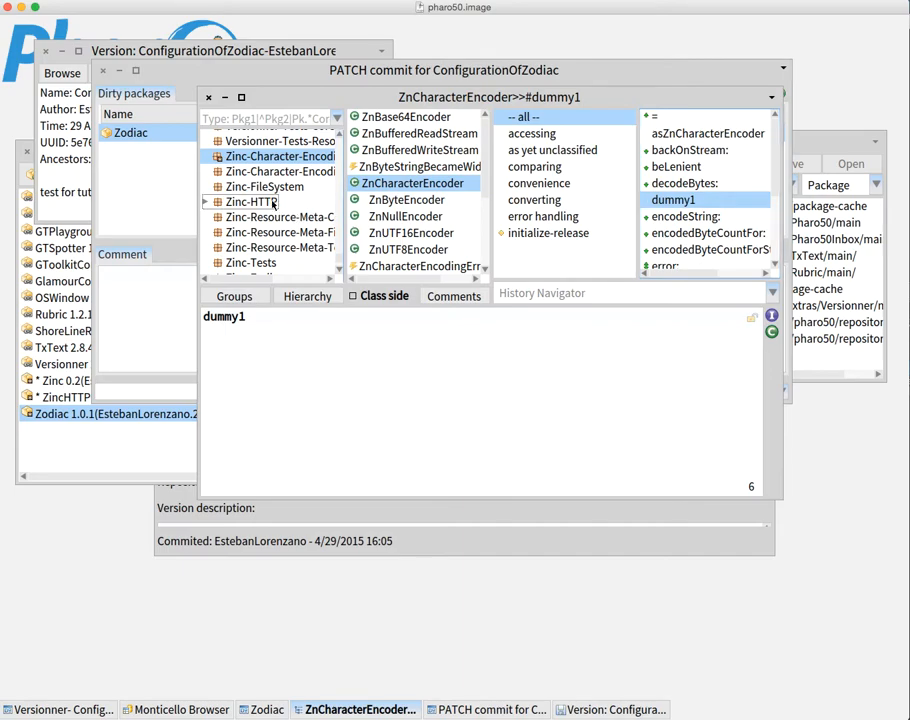
click(251, 201)
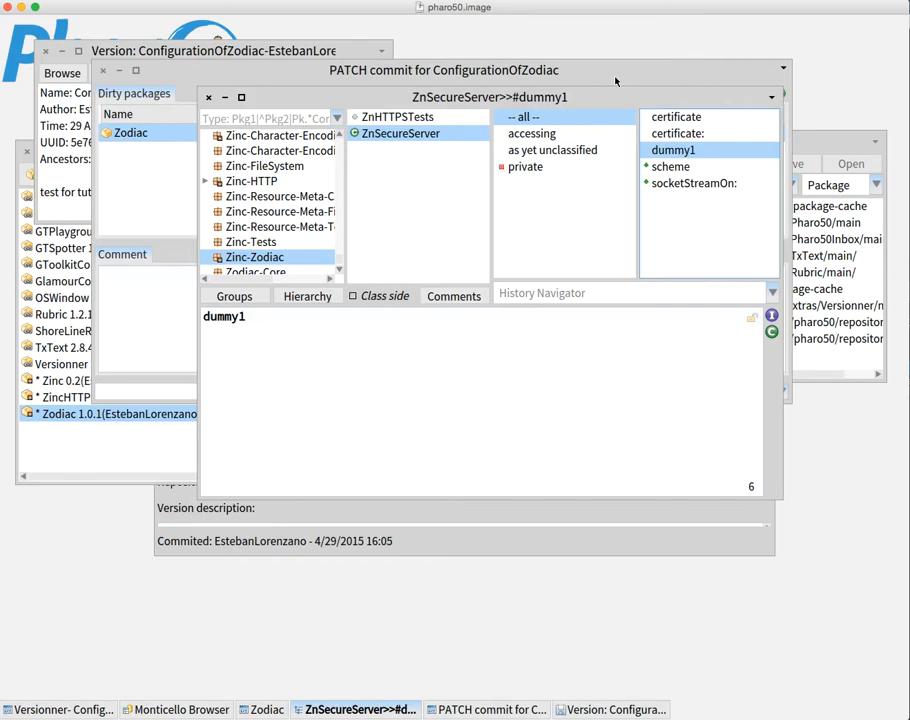
click(485, 708)
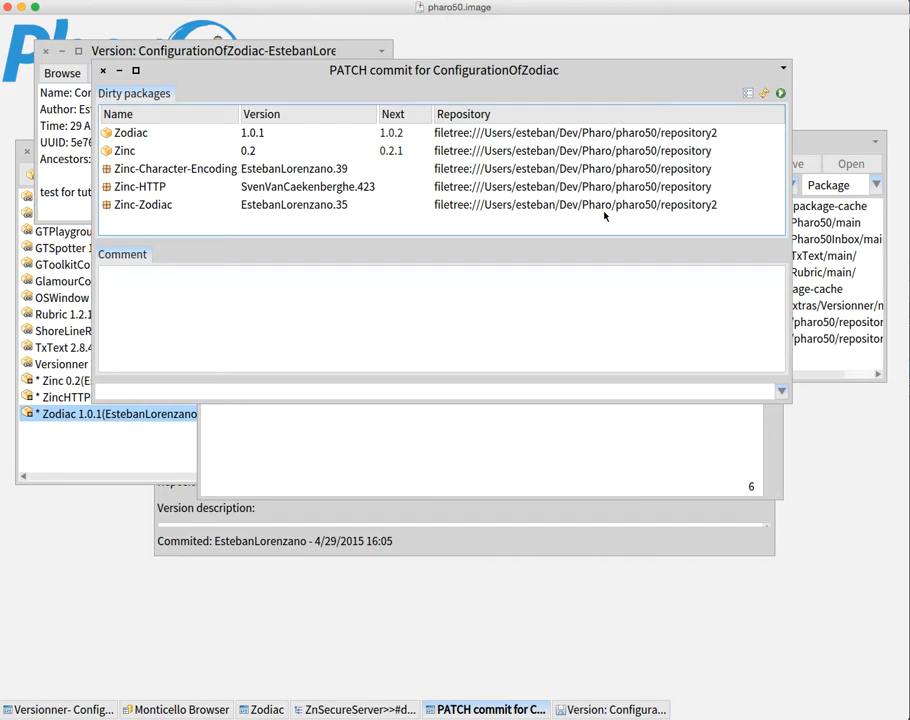
mouse_move(484, 196)
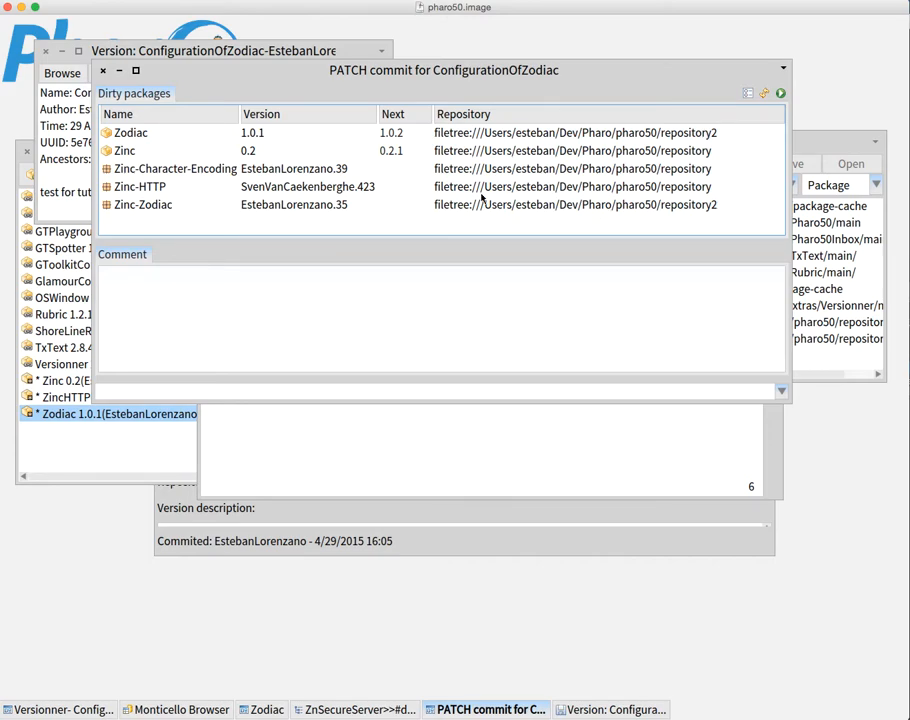
mouse_move(162, 160)
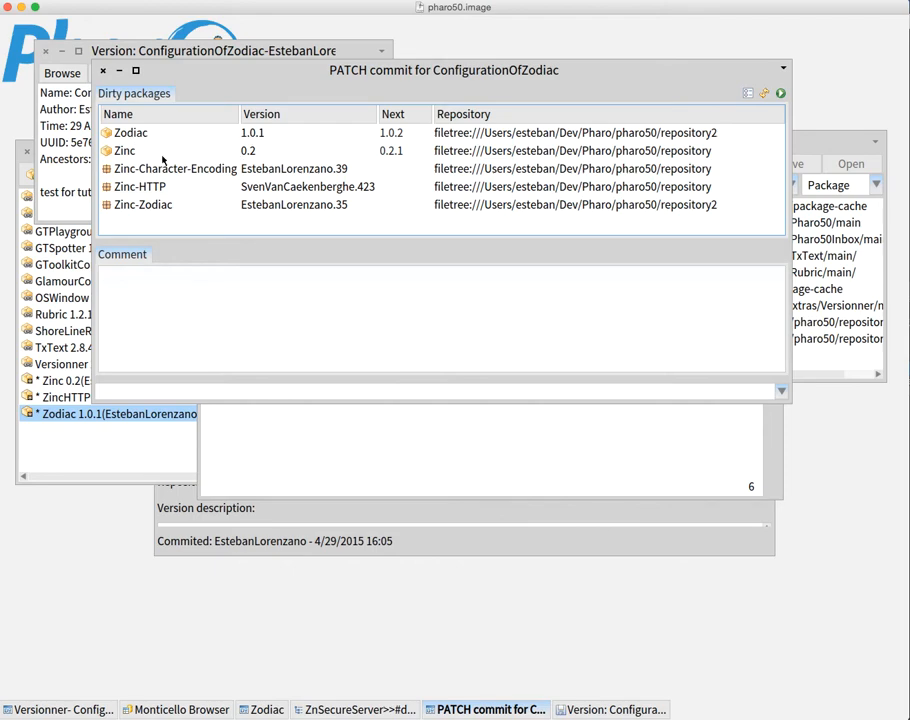
mouse_move(330, 195)
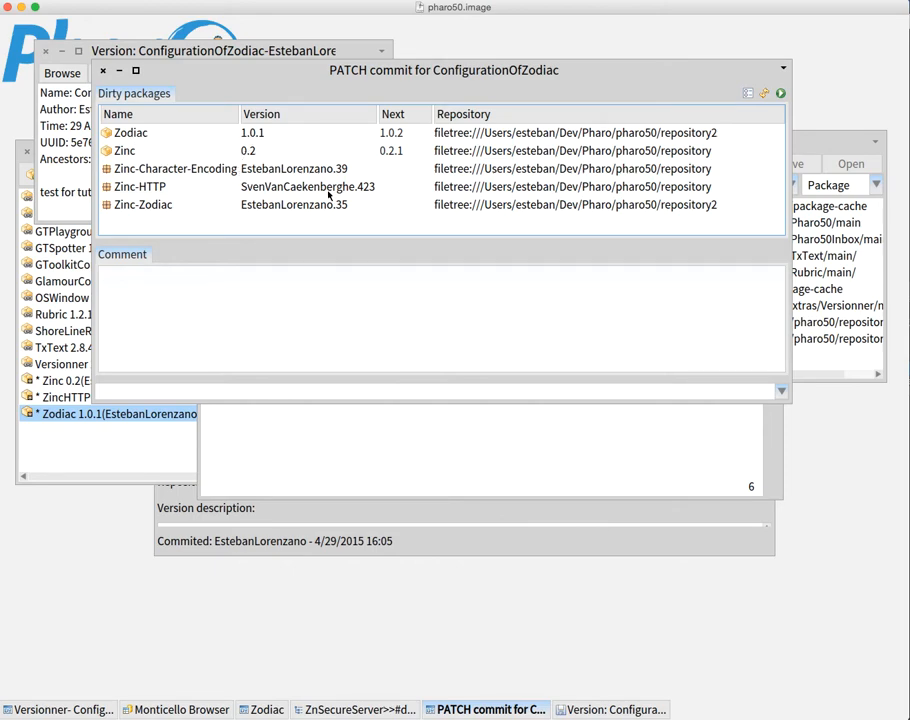
mouse_move(335, 150)
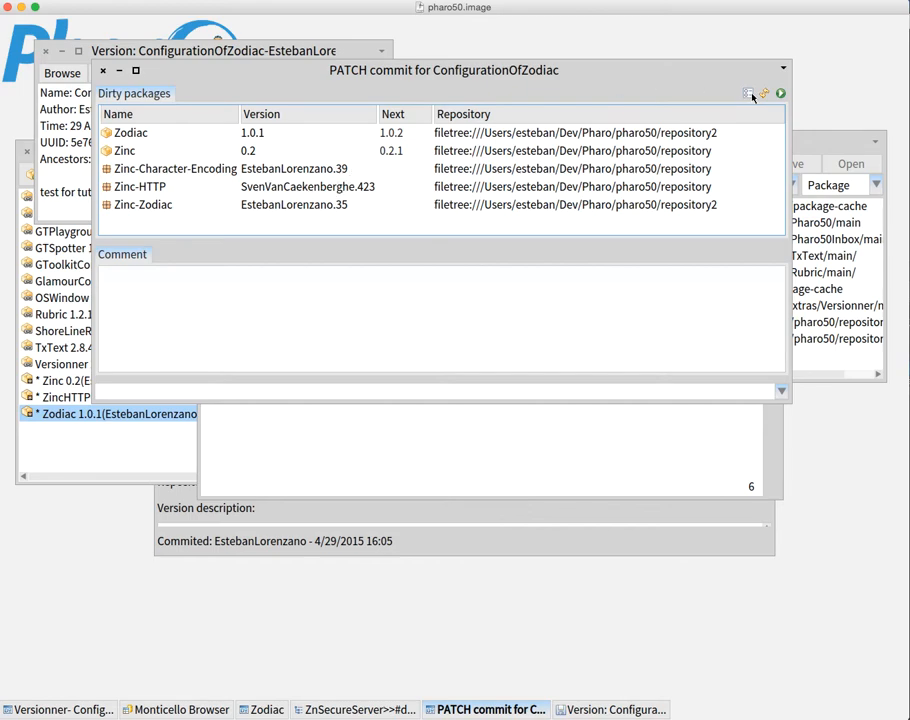
Confirm commit options with 'Commit projects?' off and 'Commit dirty packages?' on
click(746, 92)
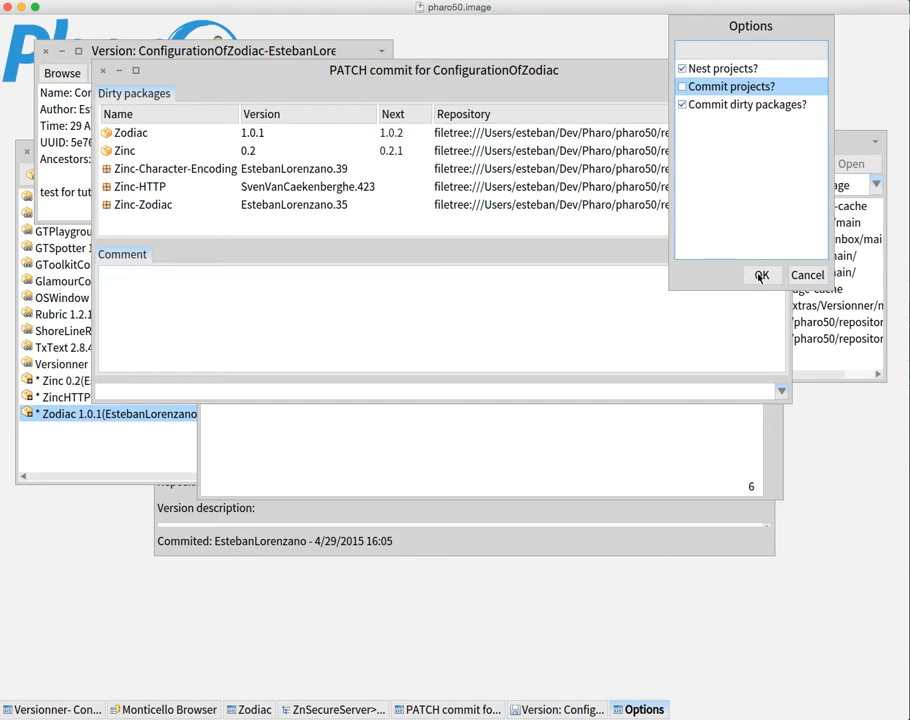
mouse_move(738, 223)
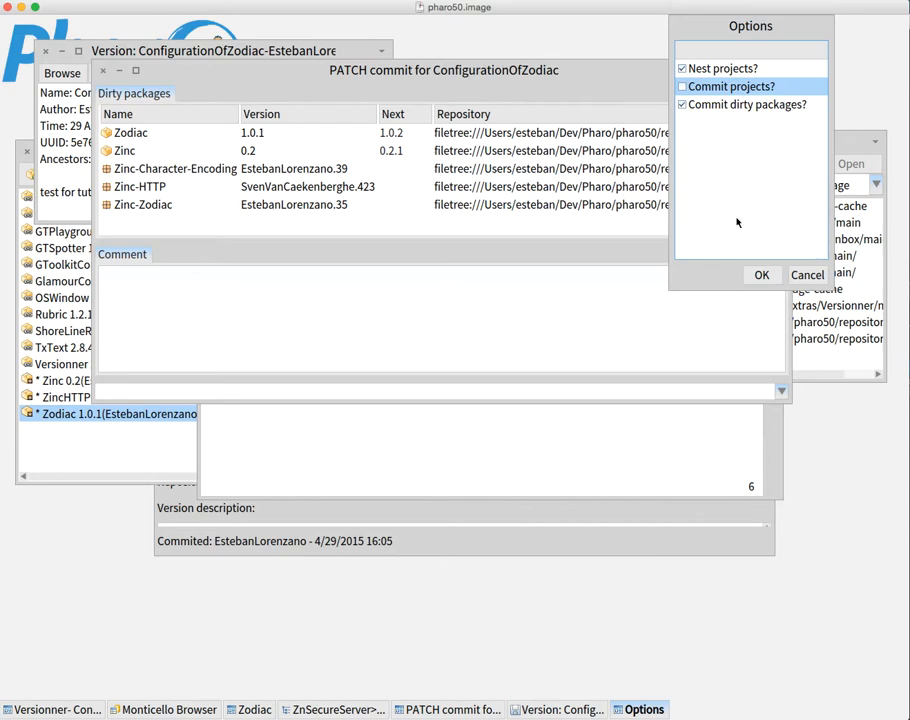
click(761, 274)
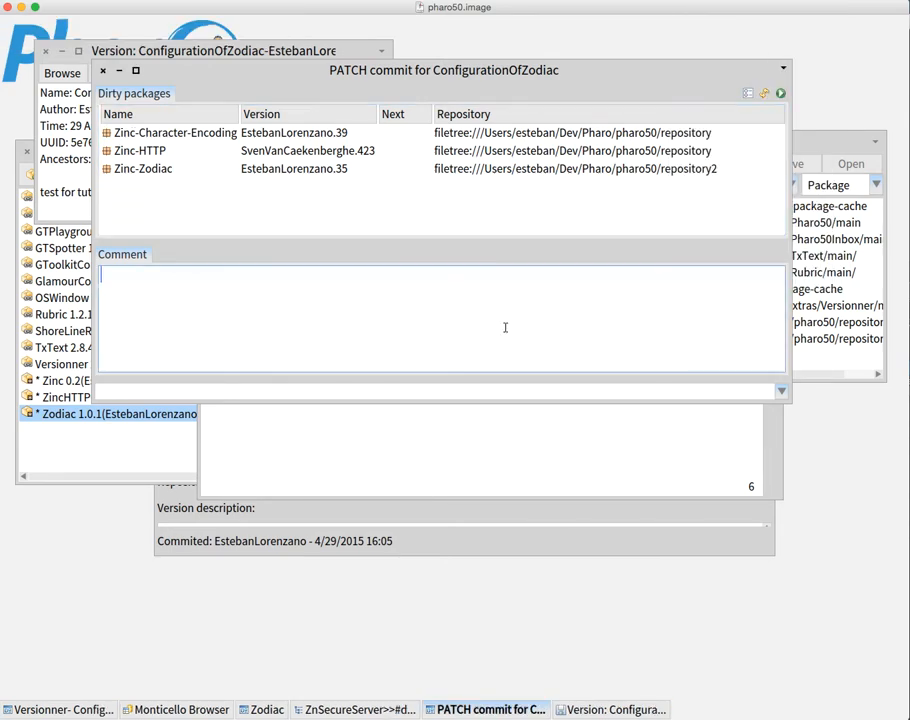
Comment the patch commit 'test with dummy methods' and run it on the Zinc packages
text(test with dumm)
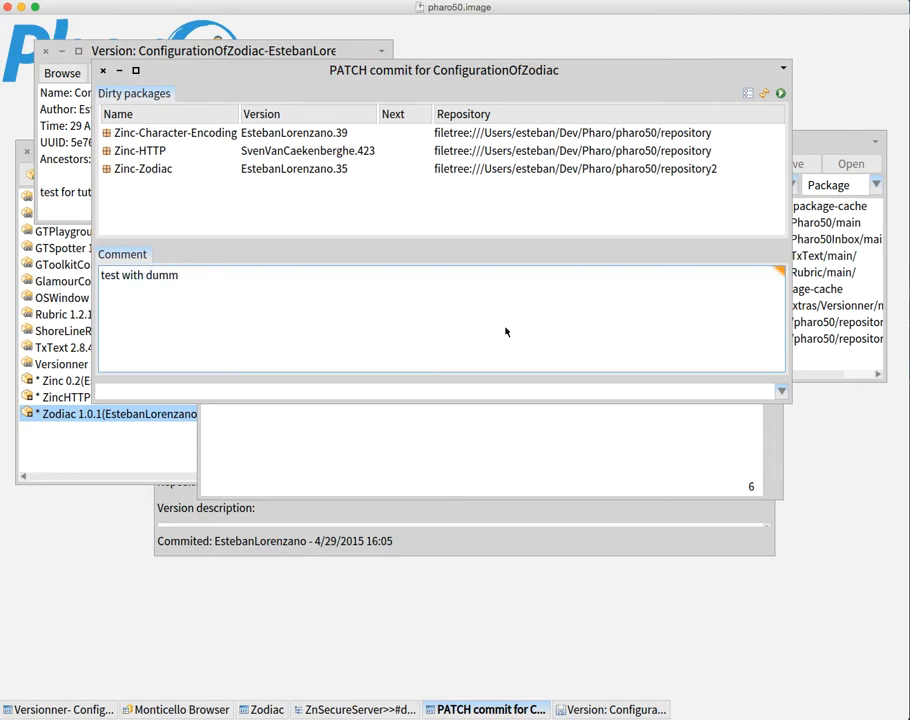
text(ies)
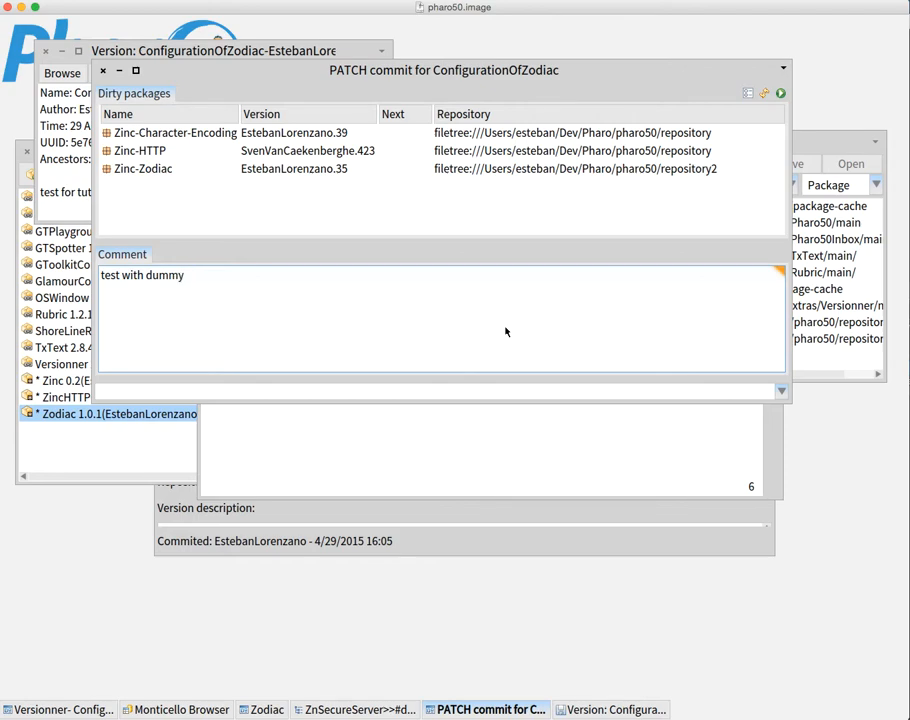
text(methods)
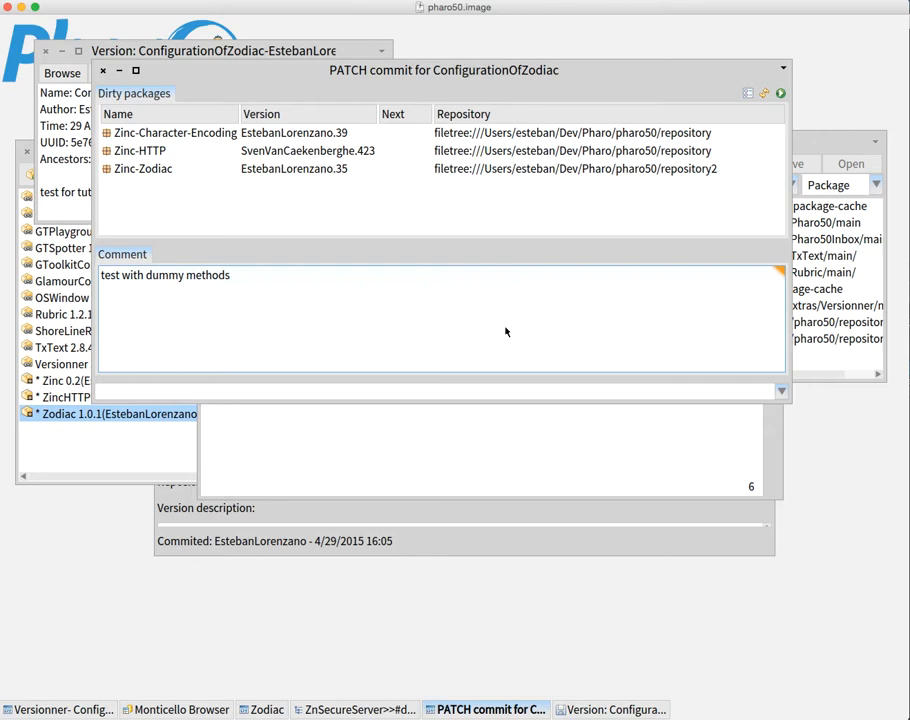
click(781, 93)
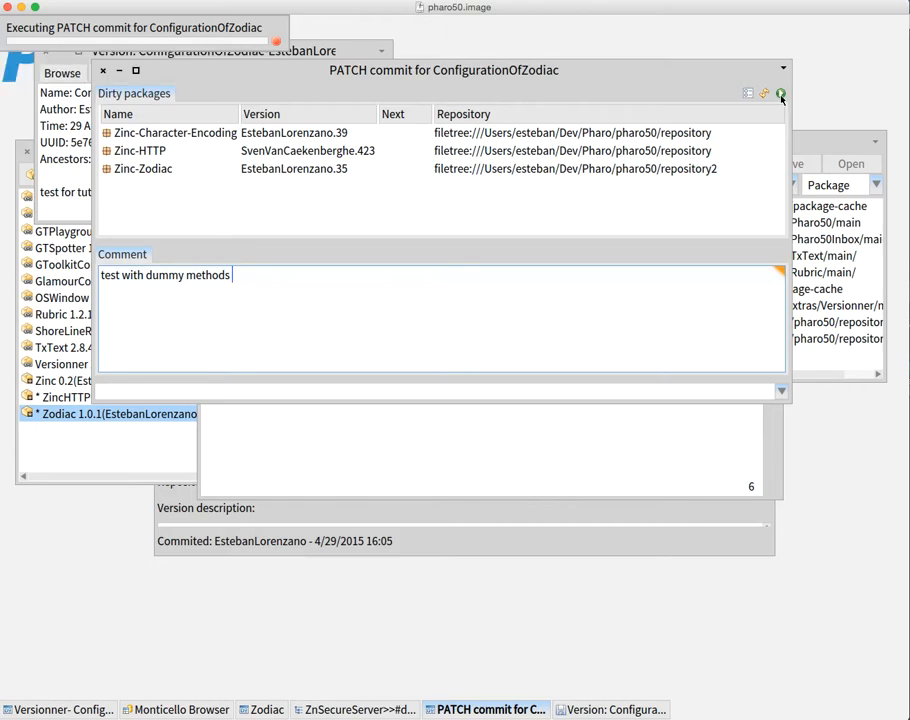
click(791, 92)
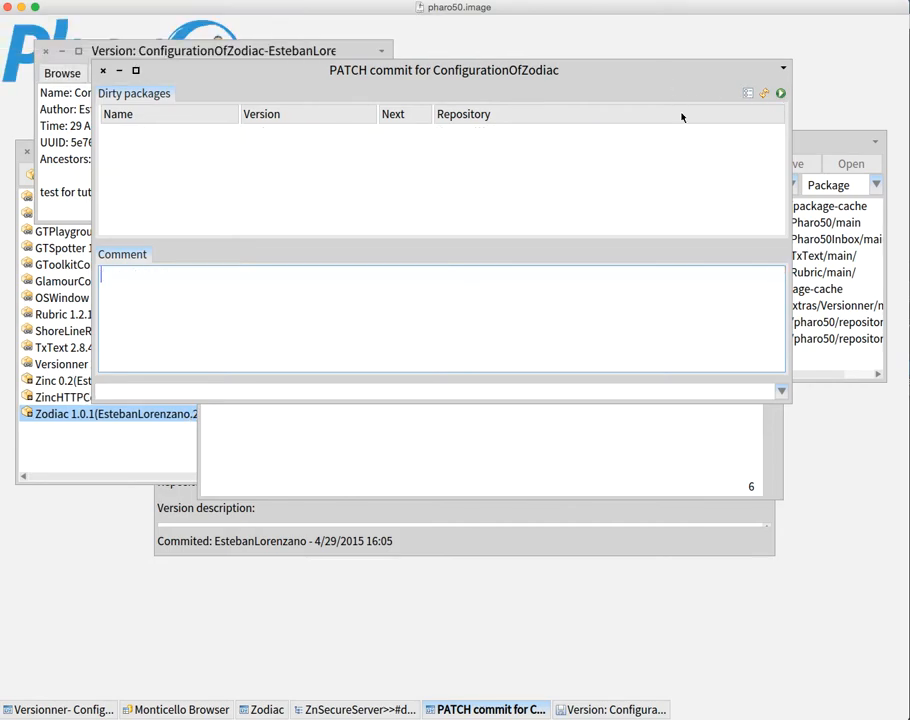
mouse_move(820, 142)
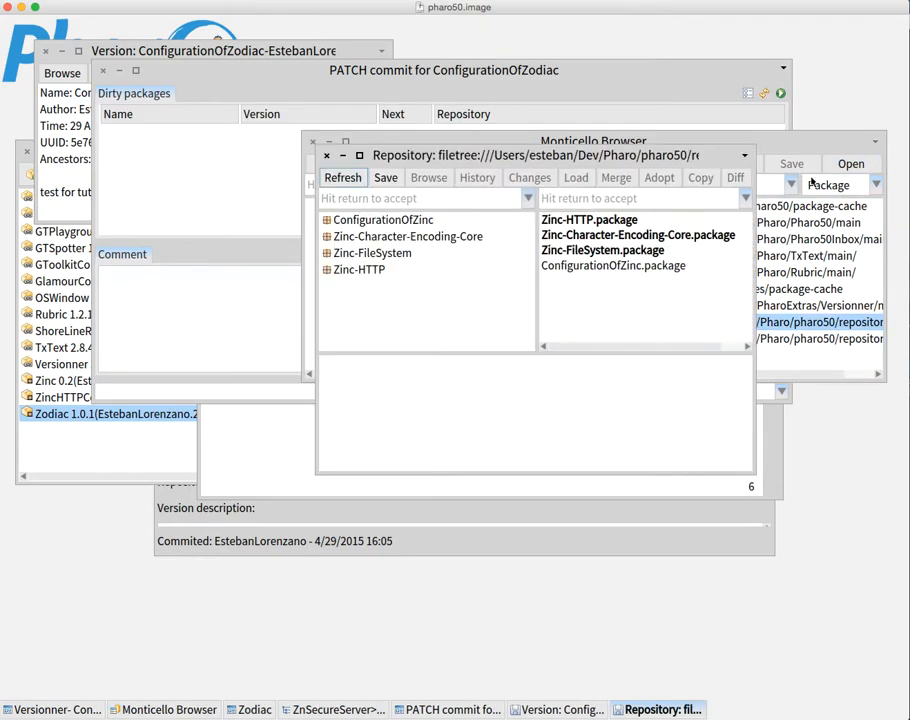
Browse ConfigurationOfZinc's version methods, then select Zinc-Character-Encoding-Core to read its details
click(401, 219)
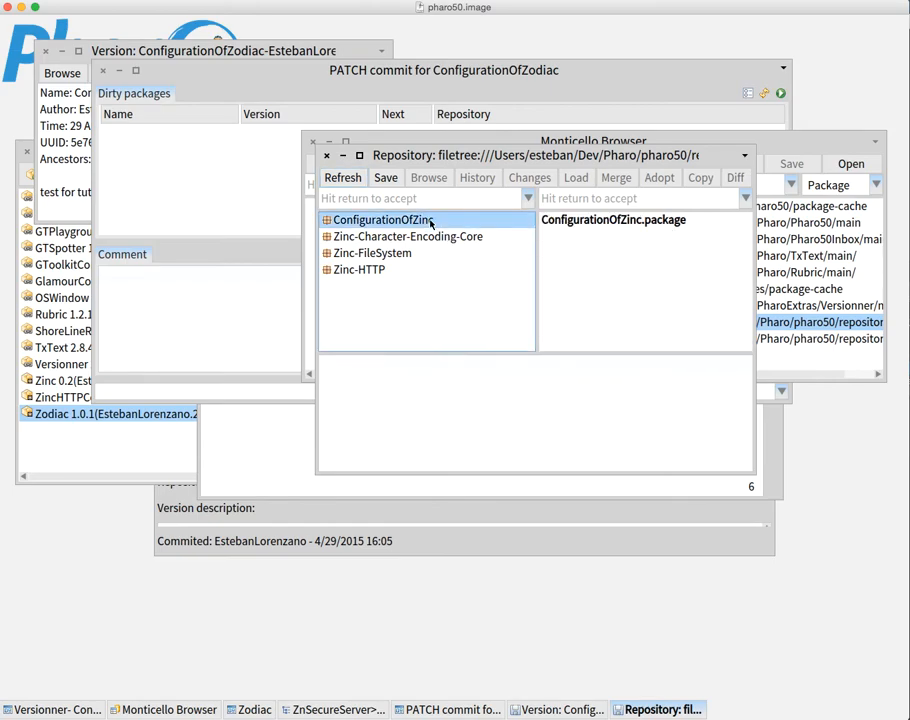
click(613, 219)
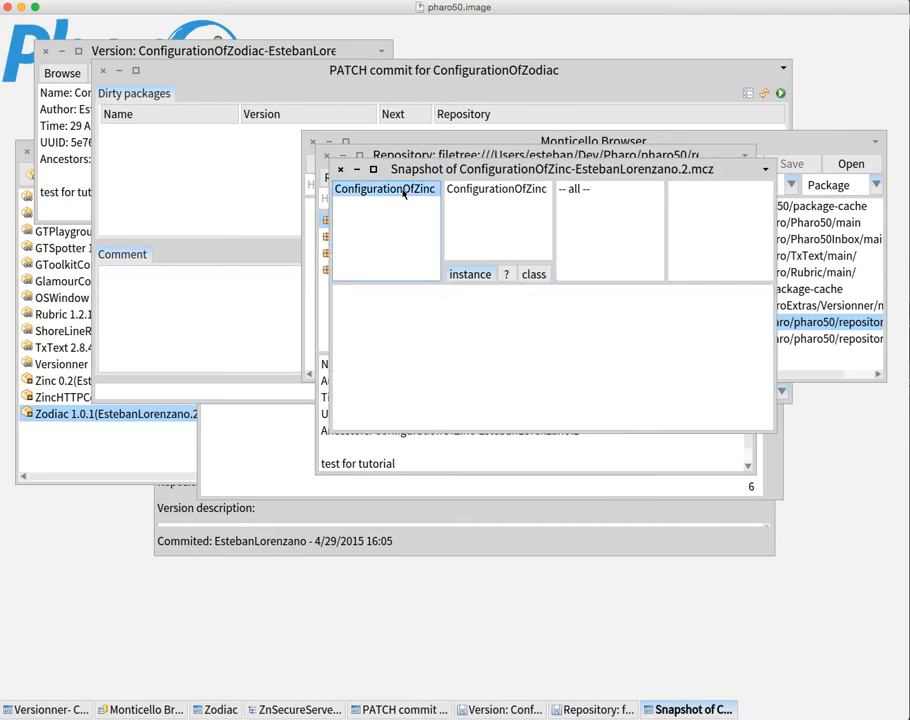
click(497, 189)
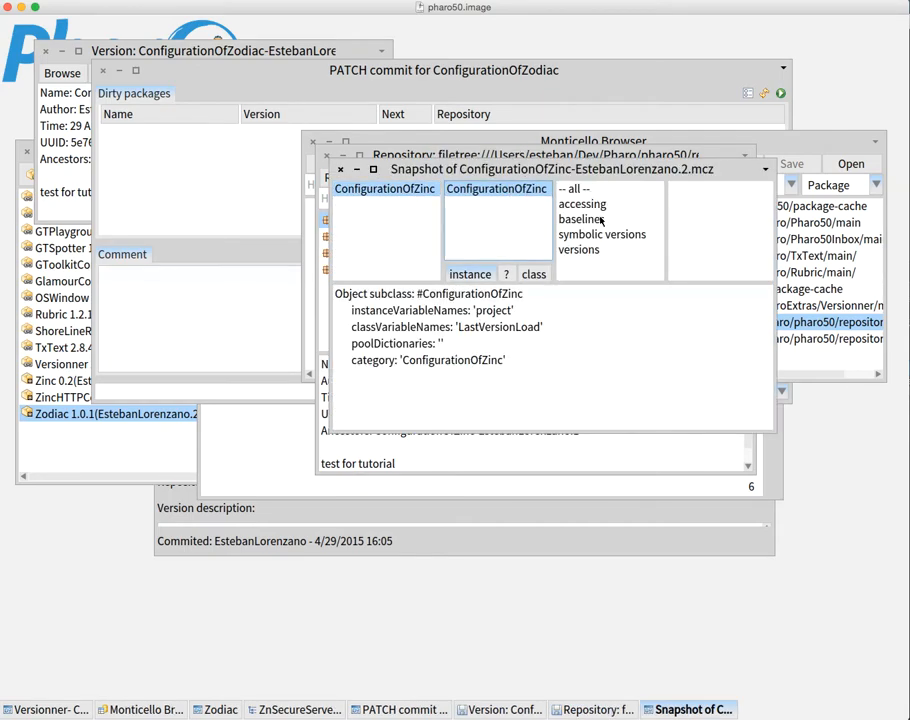
click(578, 249)
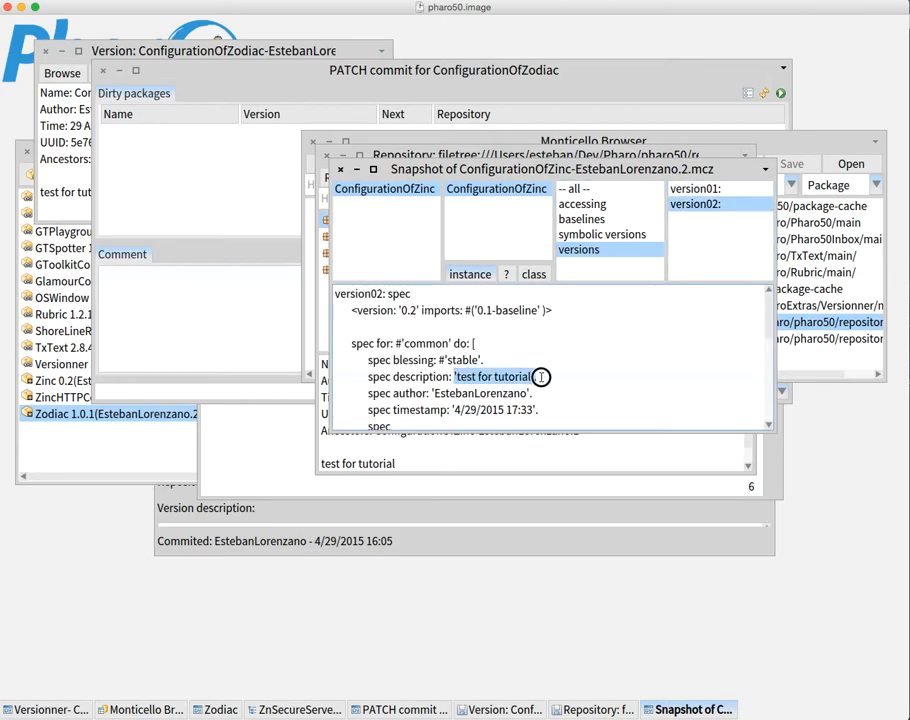
mouse_move(591, 410)
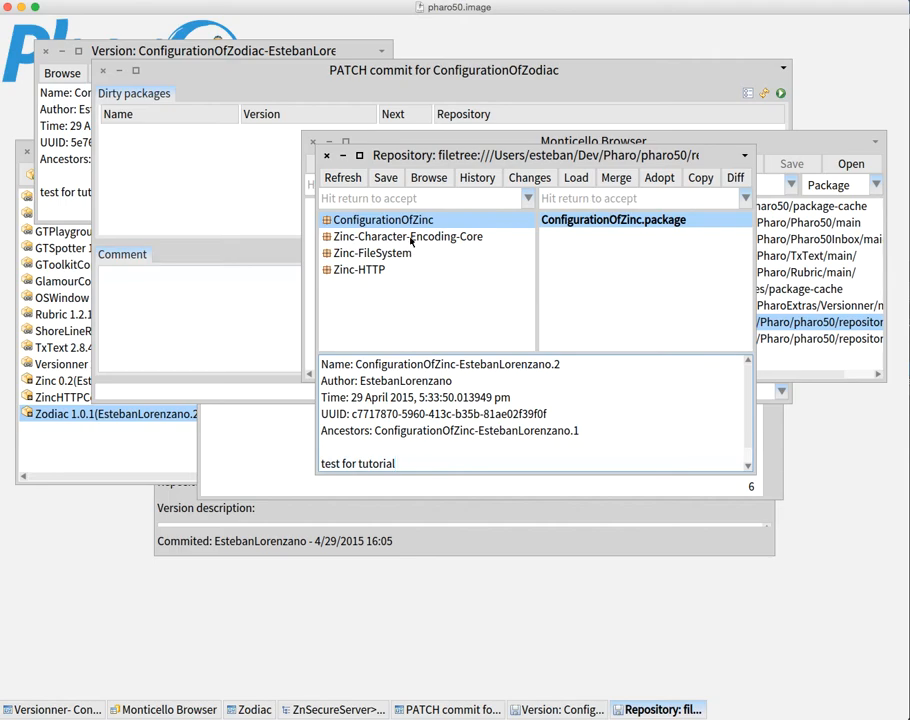
click(408, 236)
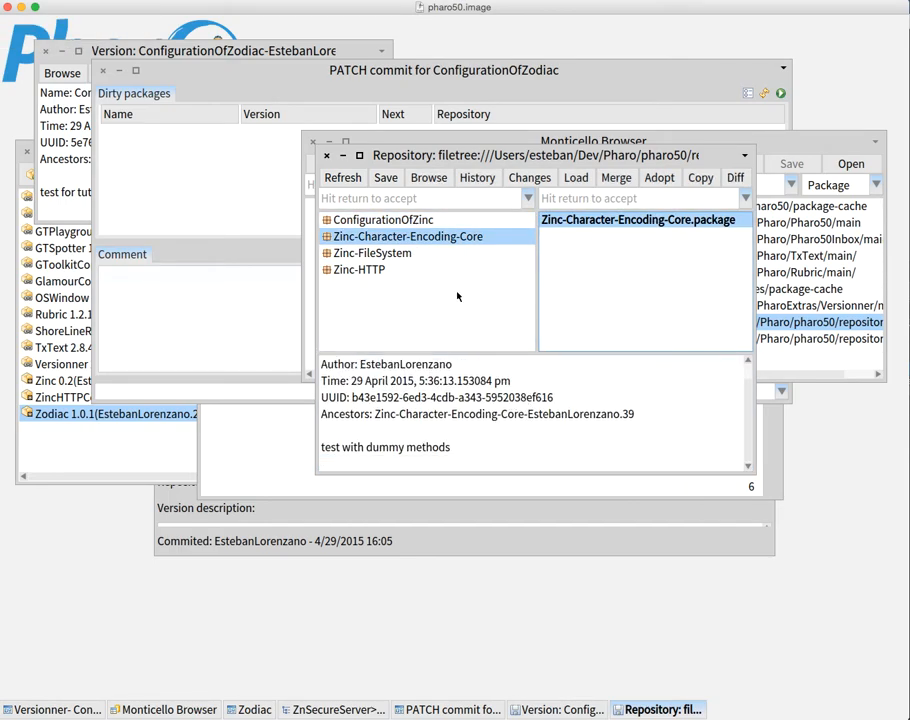
Inspect the Zinc-FileSystem and Zinc-HTTP versions, then enable 'Commit projects?' in the options
click(373, 252)
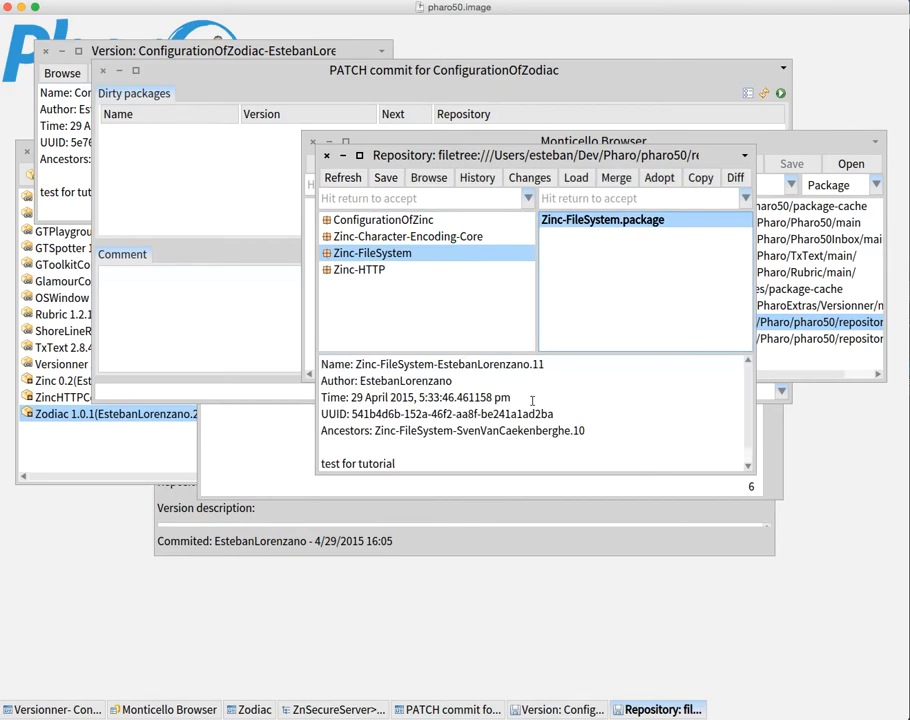
click(358, 270)
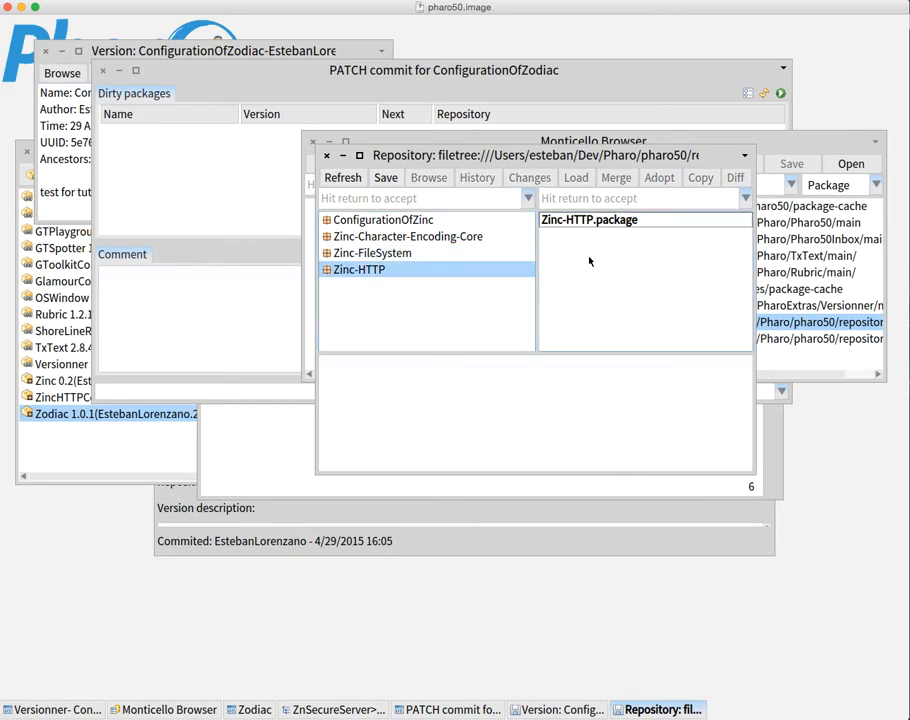
click(589, 219)
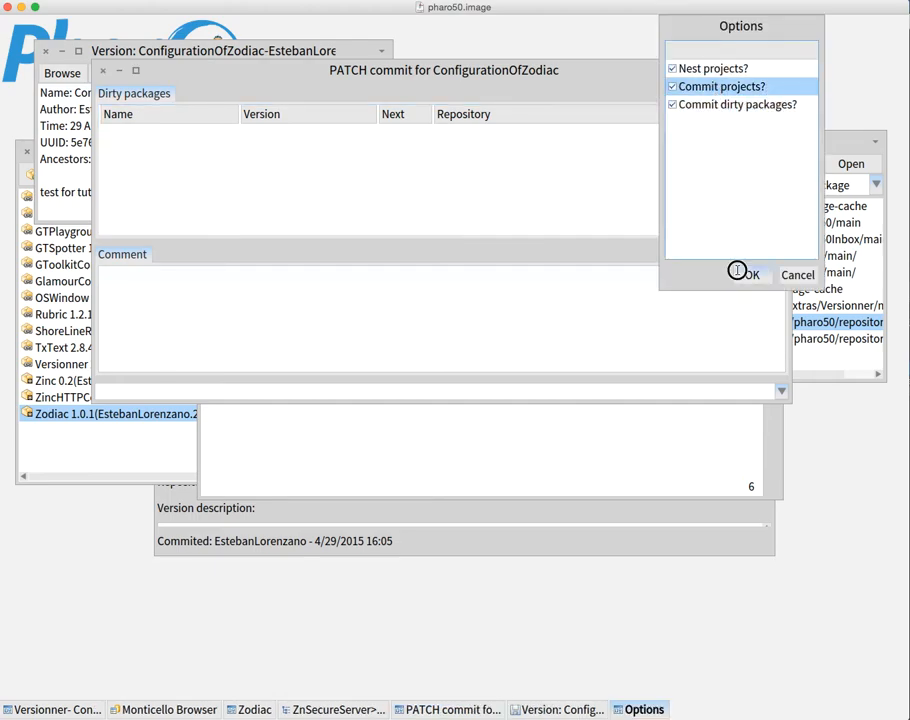
Confirm 'Commit projects?' so the patch commit lists only Zodiac, 1.0.1 to 1.0.2
click(749, 274)
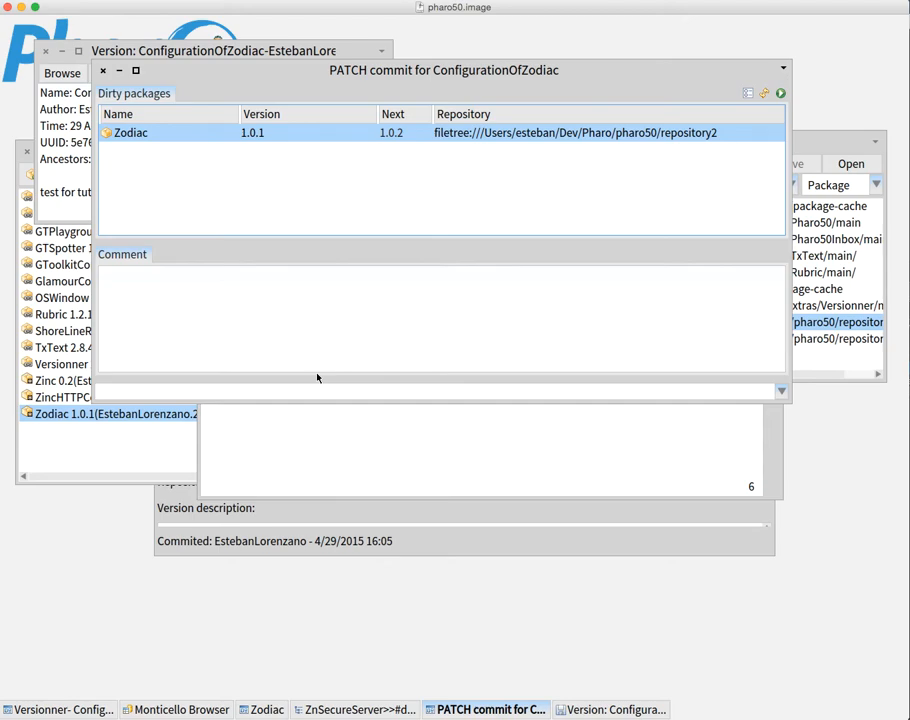
mouse_move(417, 422)
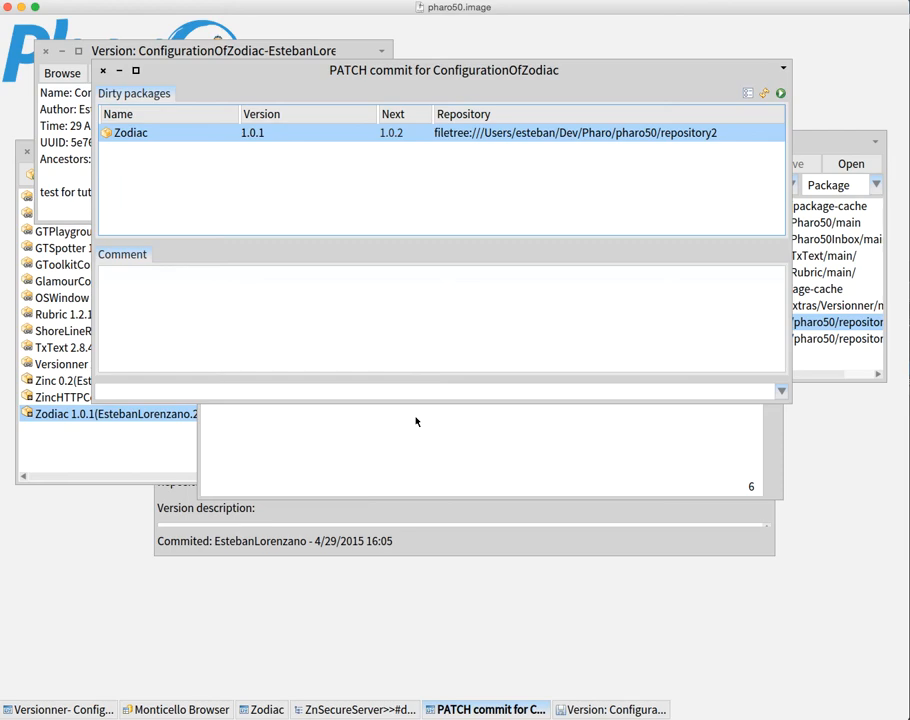
mouse_move(458, 374)
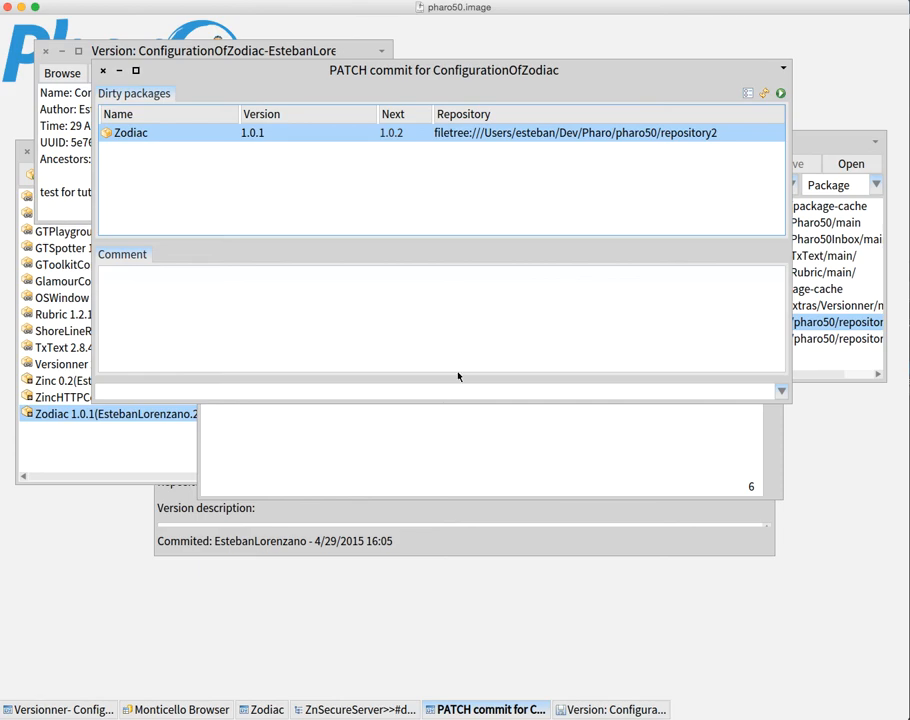
mouse_move(424, 347)
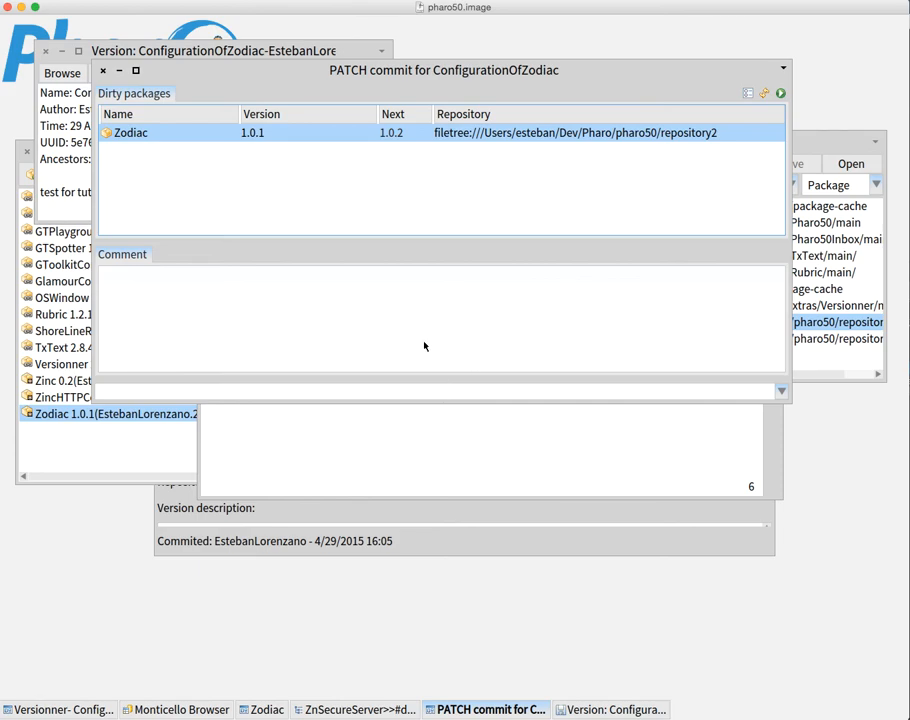